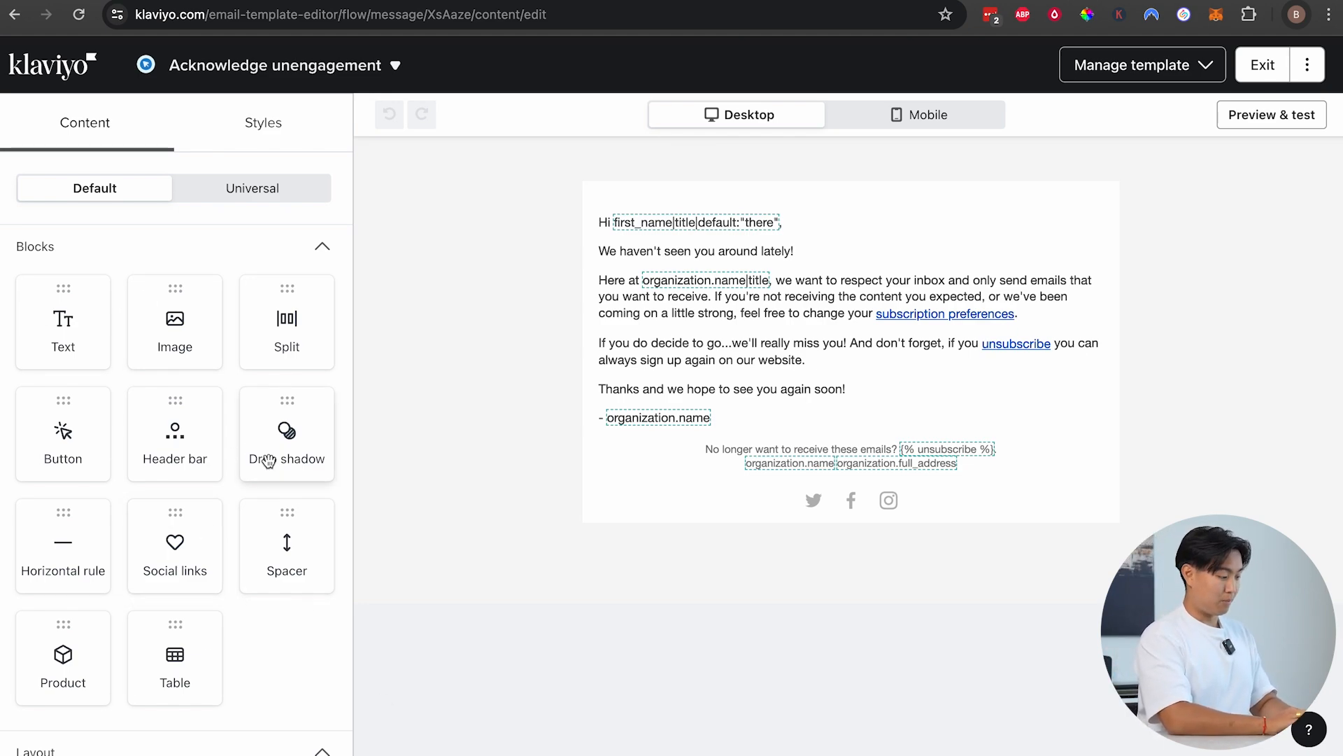
mouse_move(175, 322)
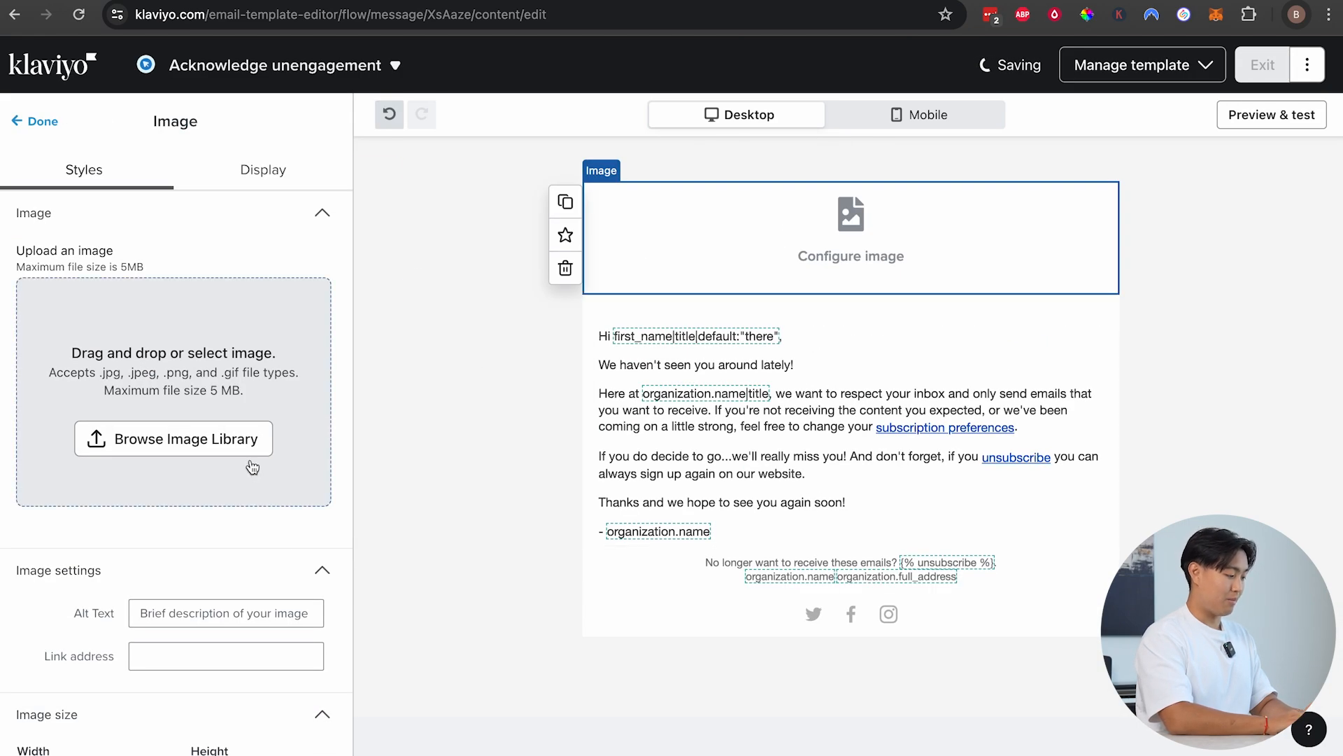
Step: Upload the 'Here's a gift' banner file from the Desktop into the email's image block
click(174, 438)
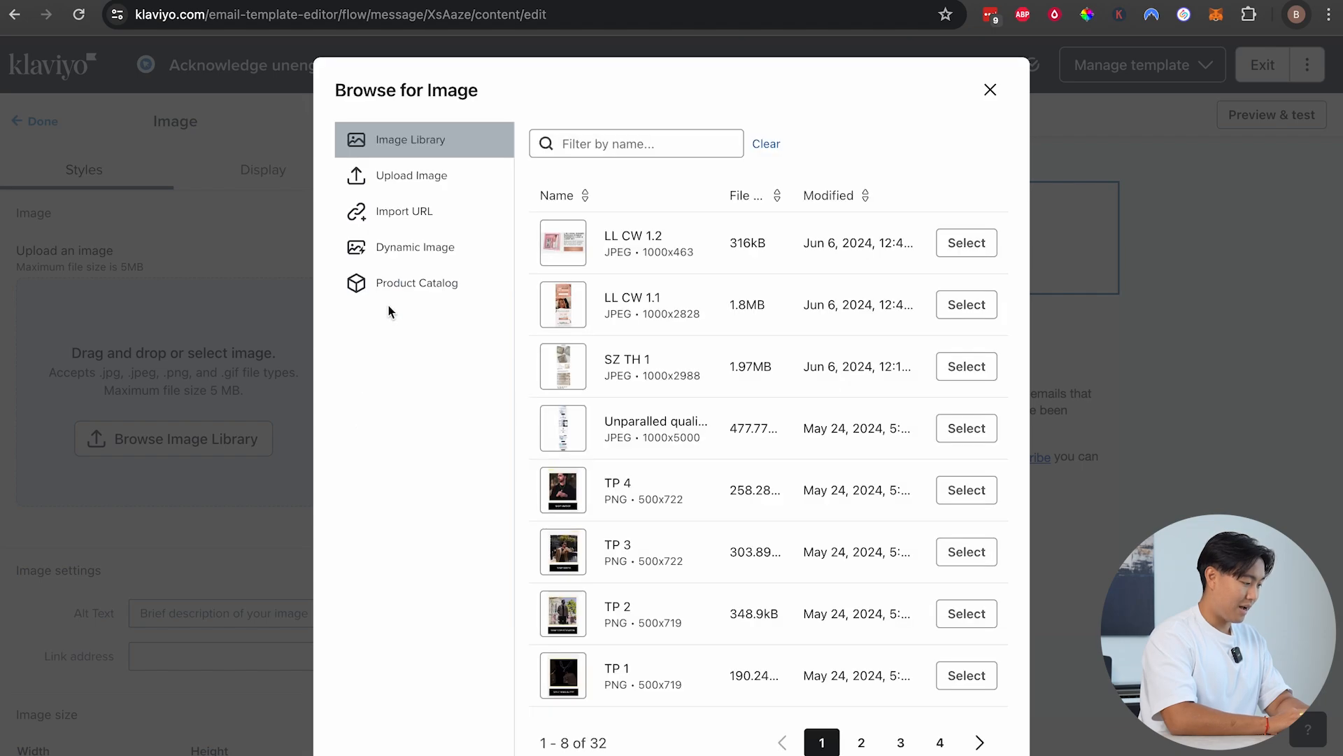
click(411, 176)
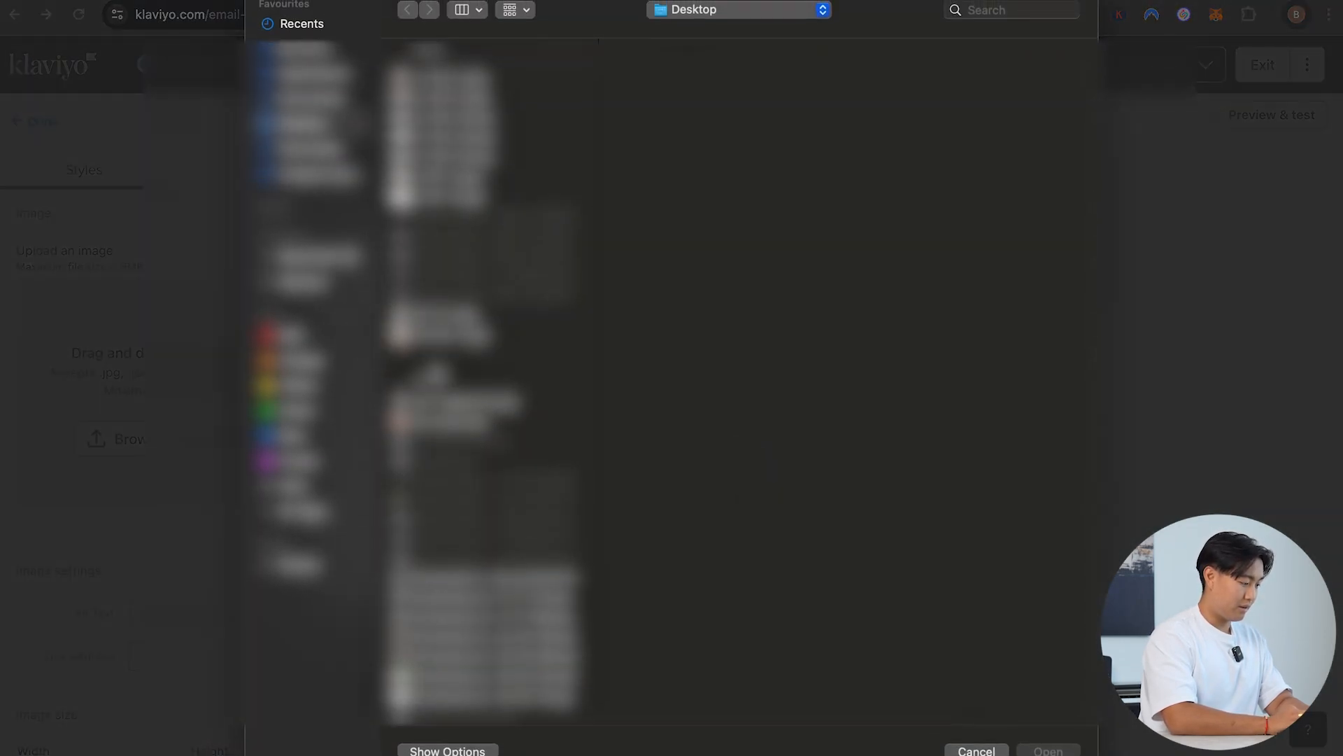
click(1050, 751)
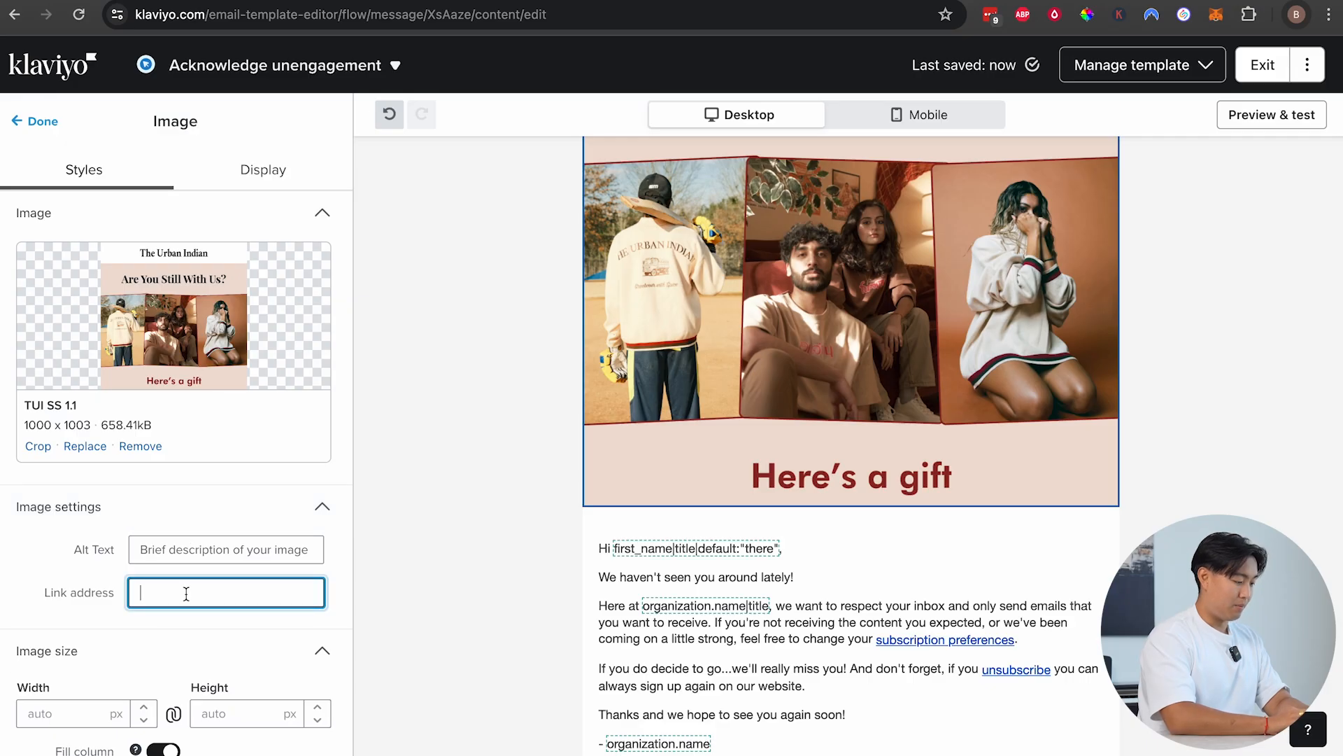
Step: Write alt text on the banner image thanking the reader for reading the email
click(225, 548)
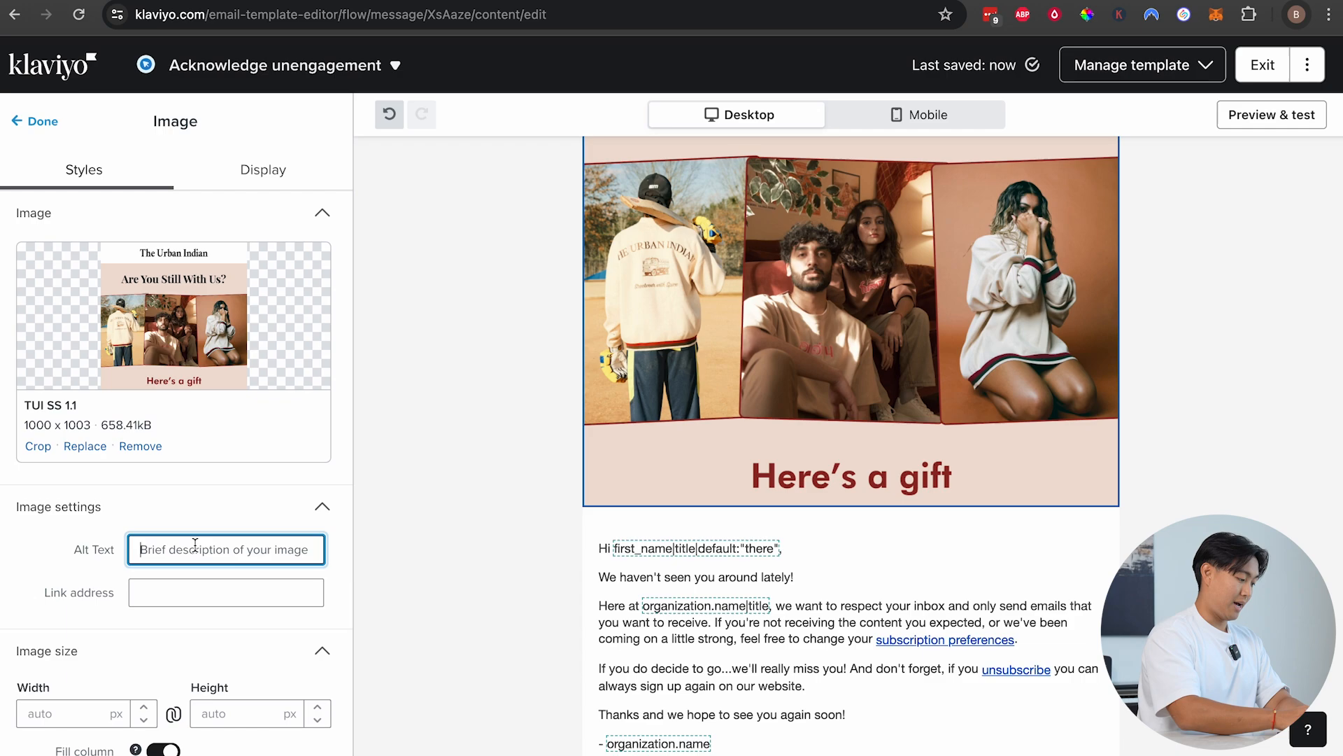
text(Here's a gift f)
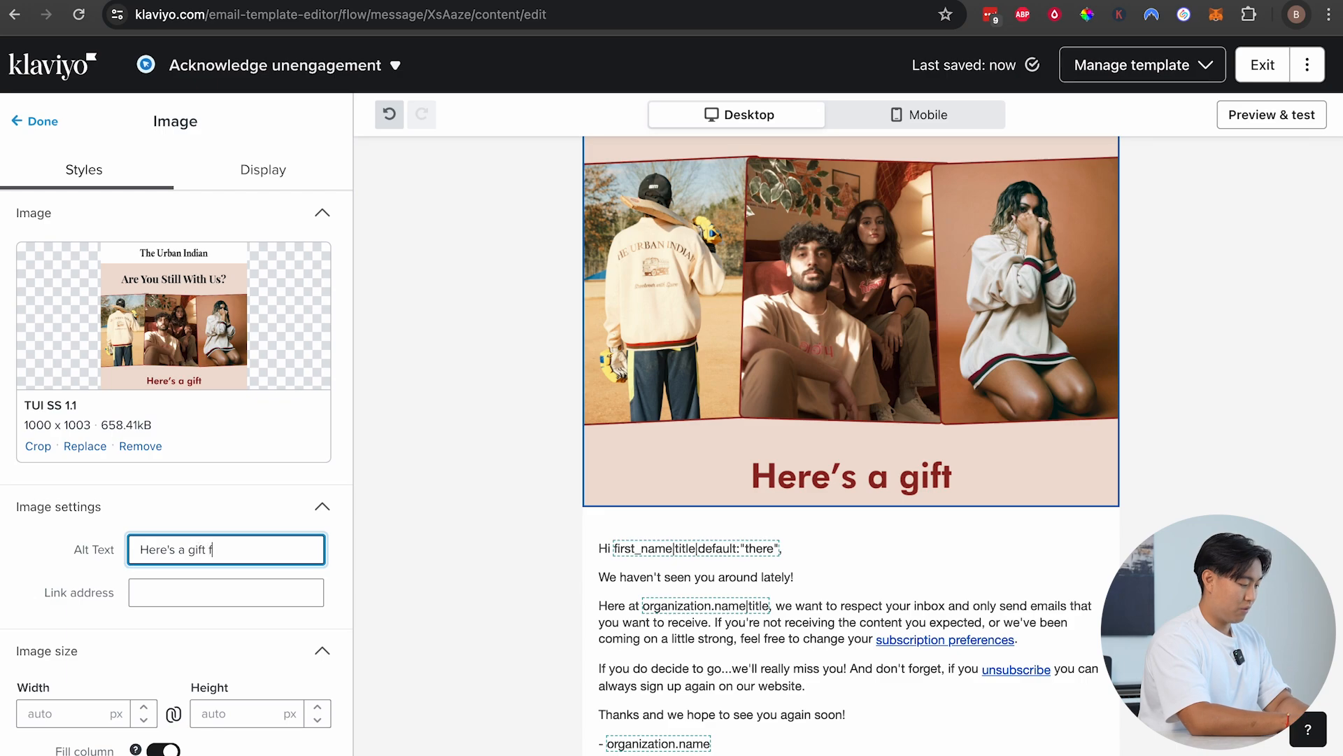
text(or you.)
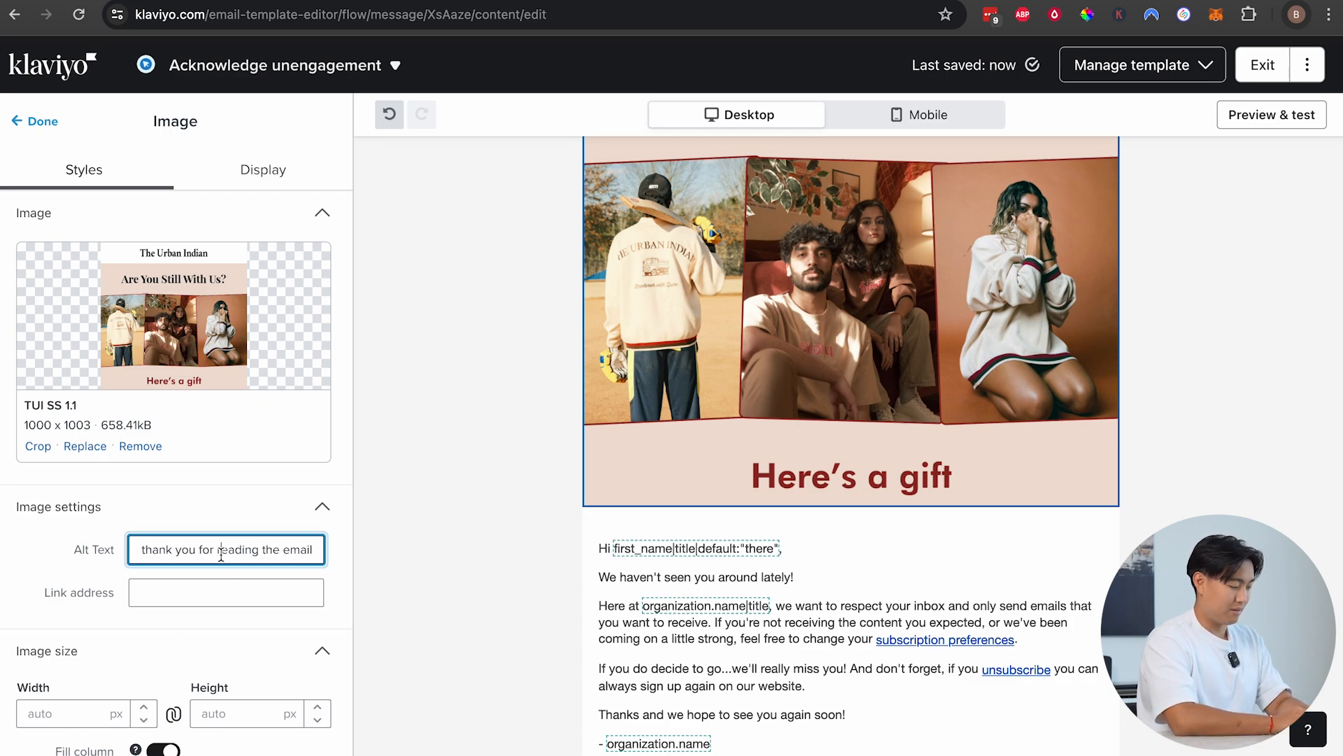
double_click(238, 550)
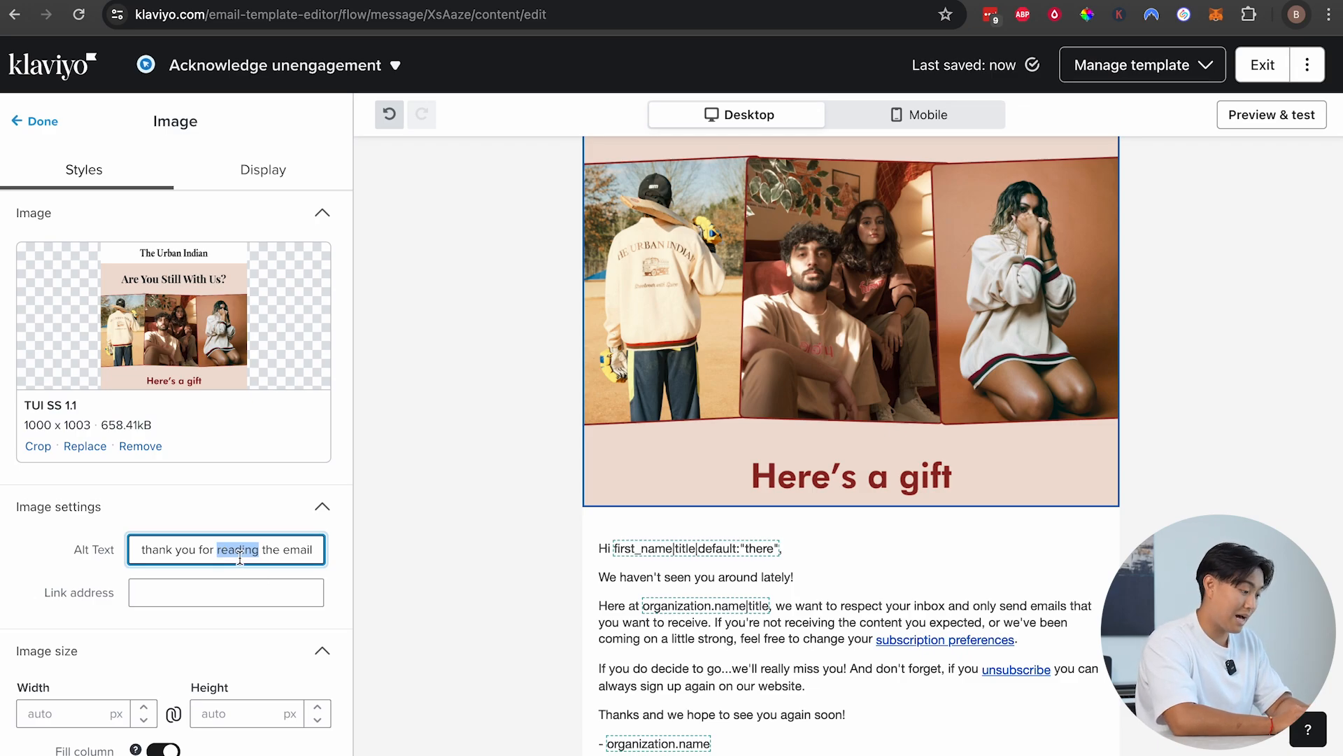
scroll(down, 3)
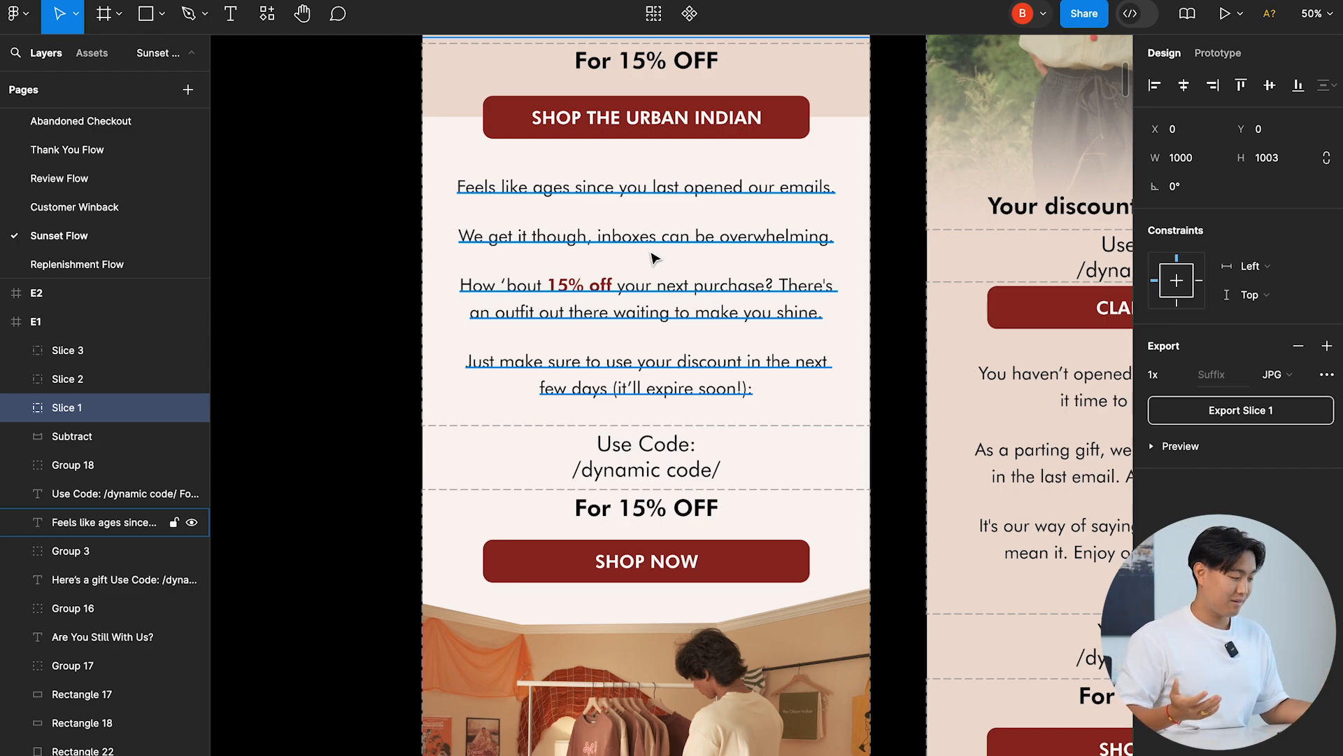
mouse_move(653, 284)
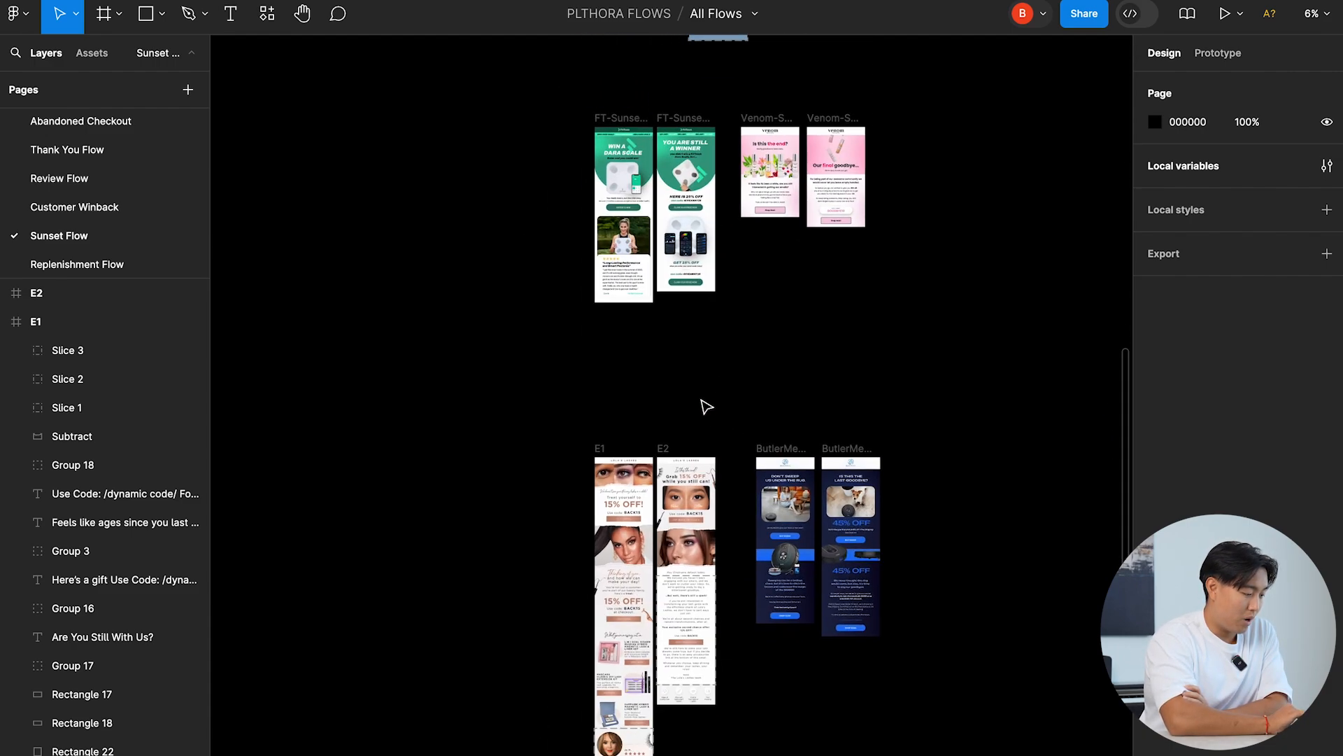
Step: Browse the Abdn Site and Welcome Flow pages, then return to the Sunset Flow page
scroll(down, 3)
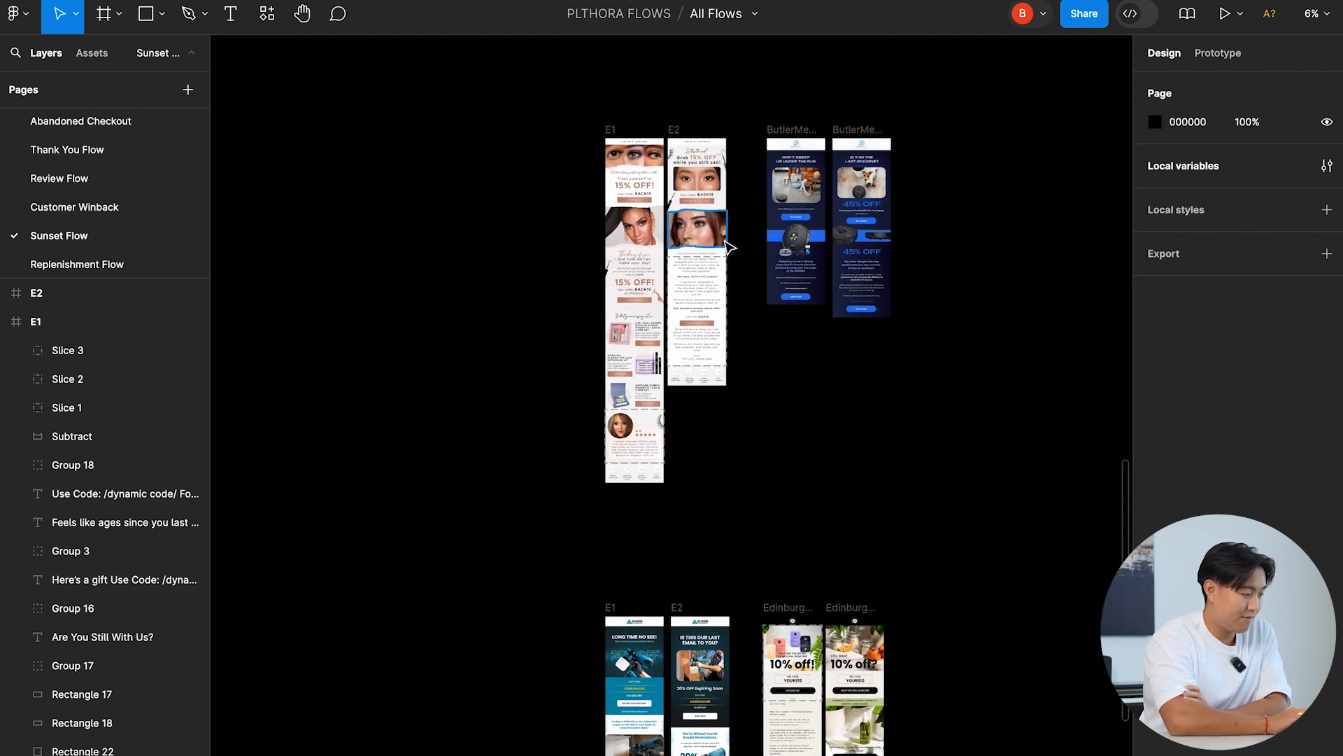
scroll(down, 3)
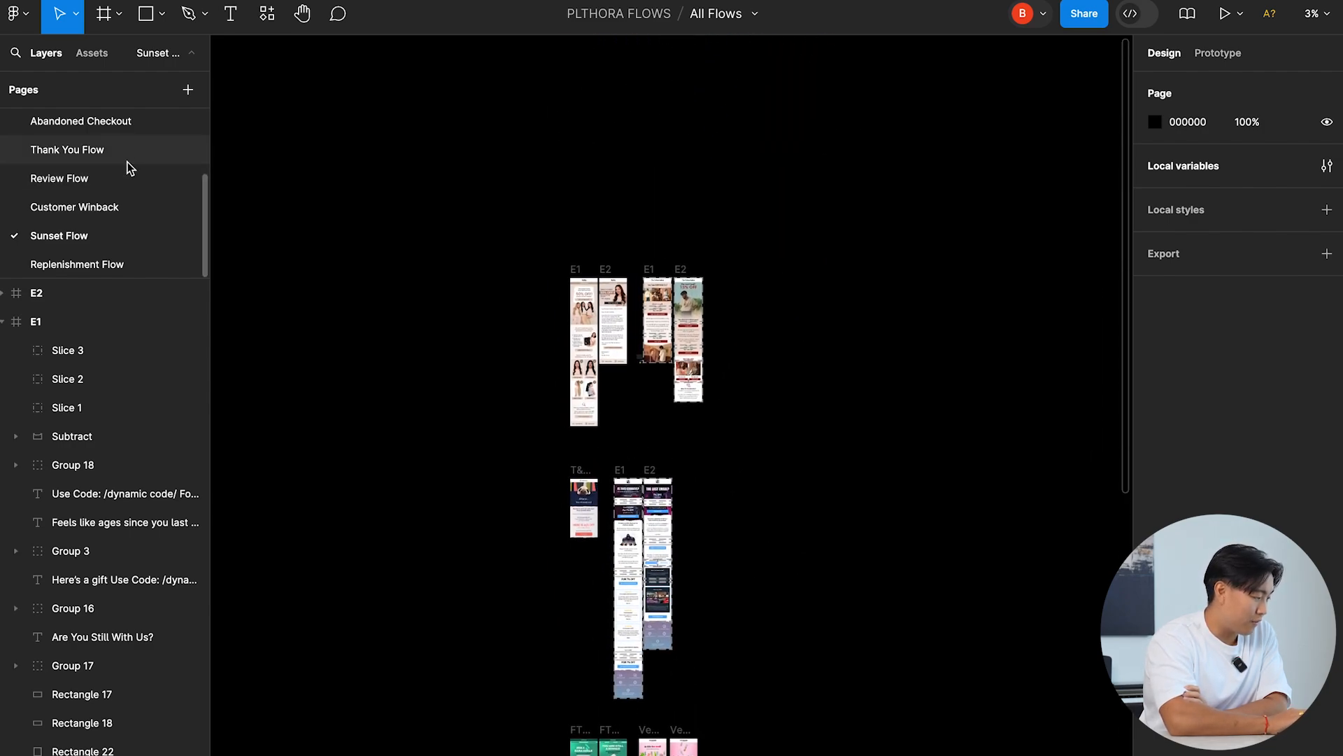
click(67, 150)
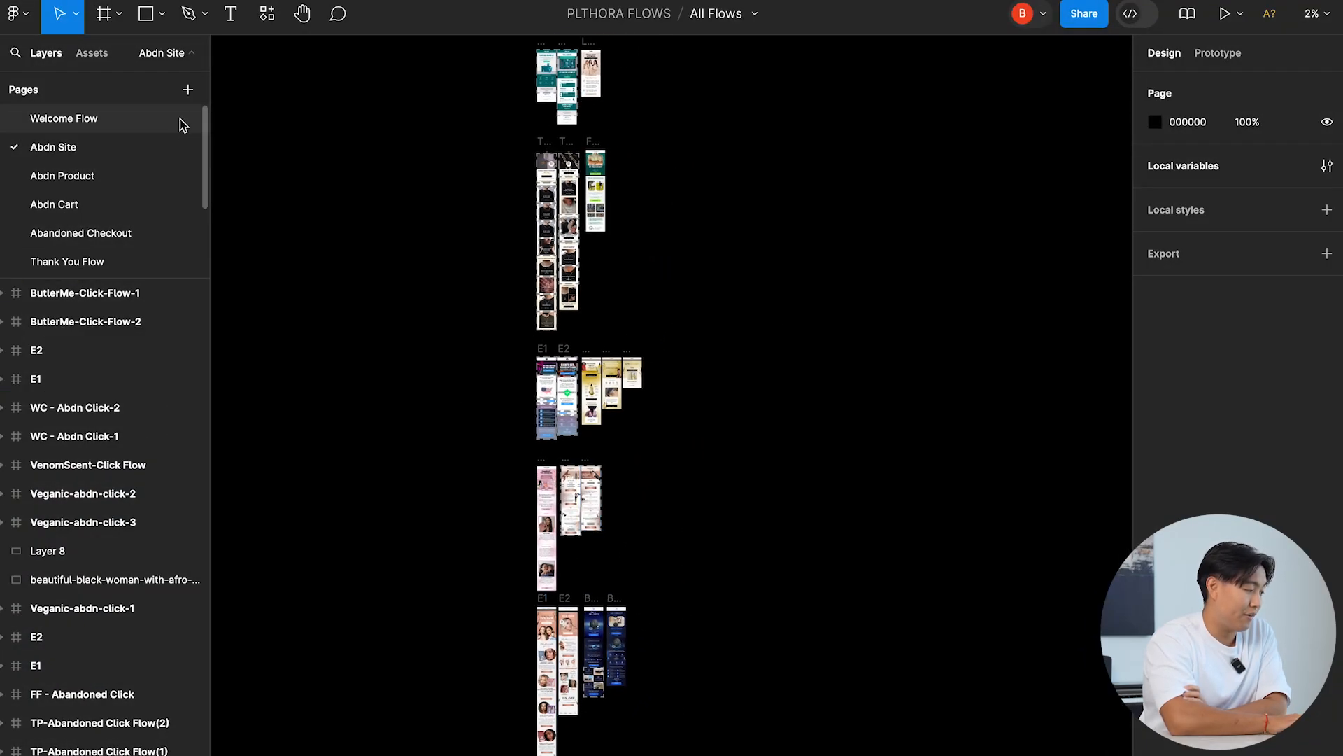
click(64, 117)
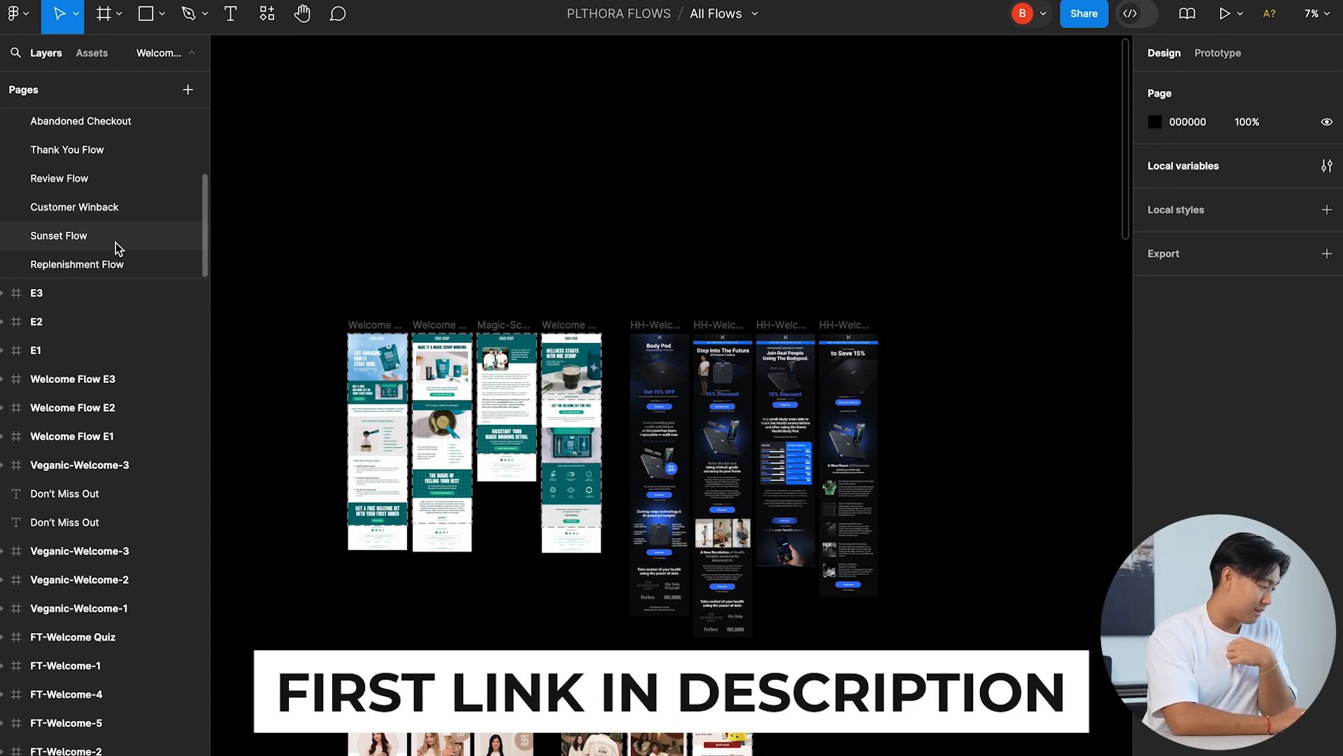
click(59, 235)
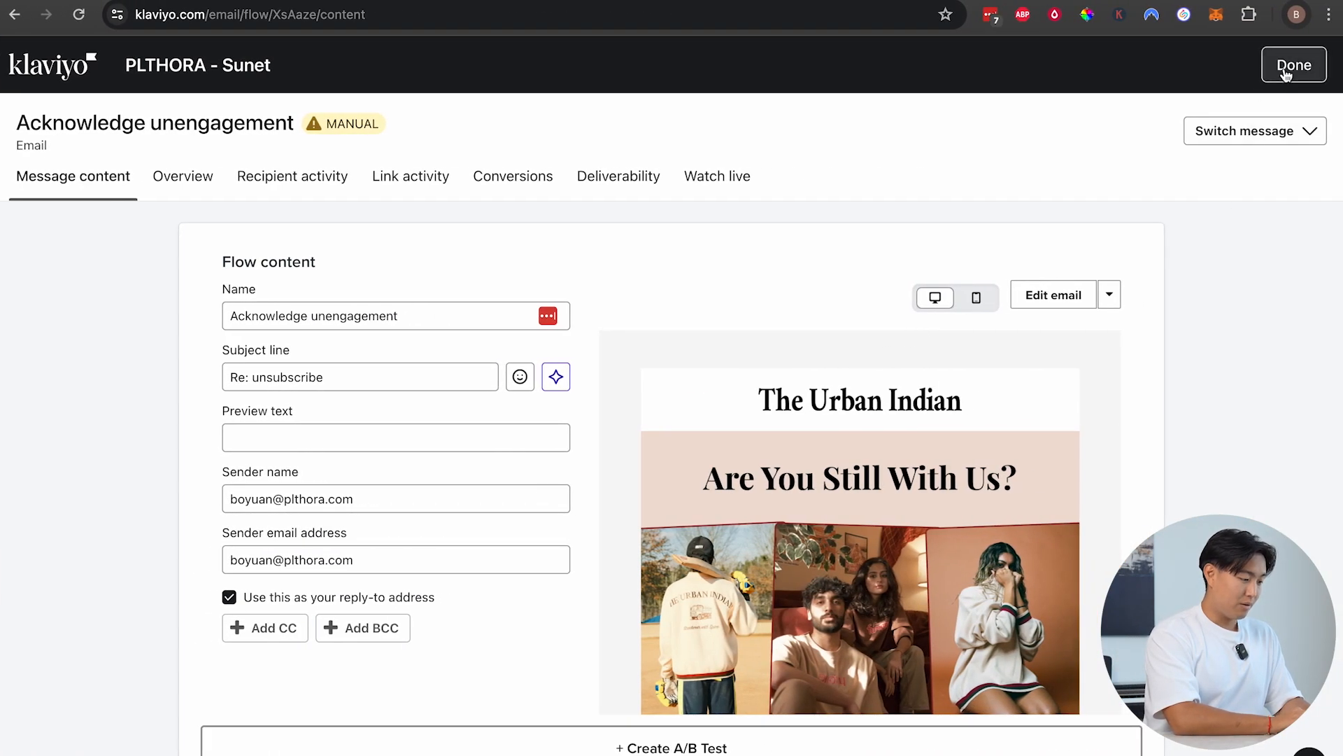
Step: Return to the flow and set the delay to send in each recipient's local timezone
click(1293, 64)
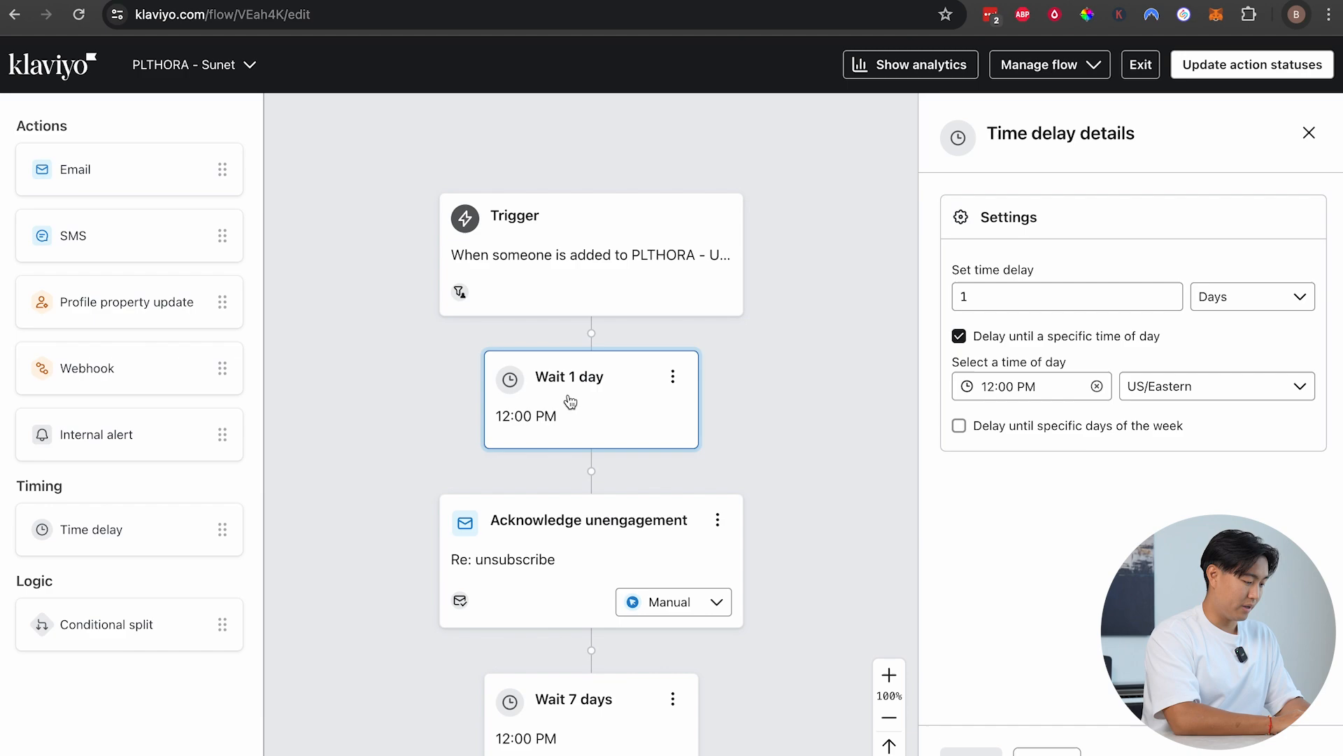
click(1020, 386)
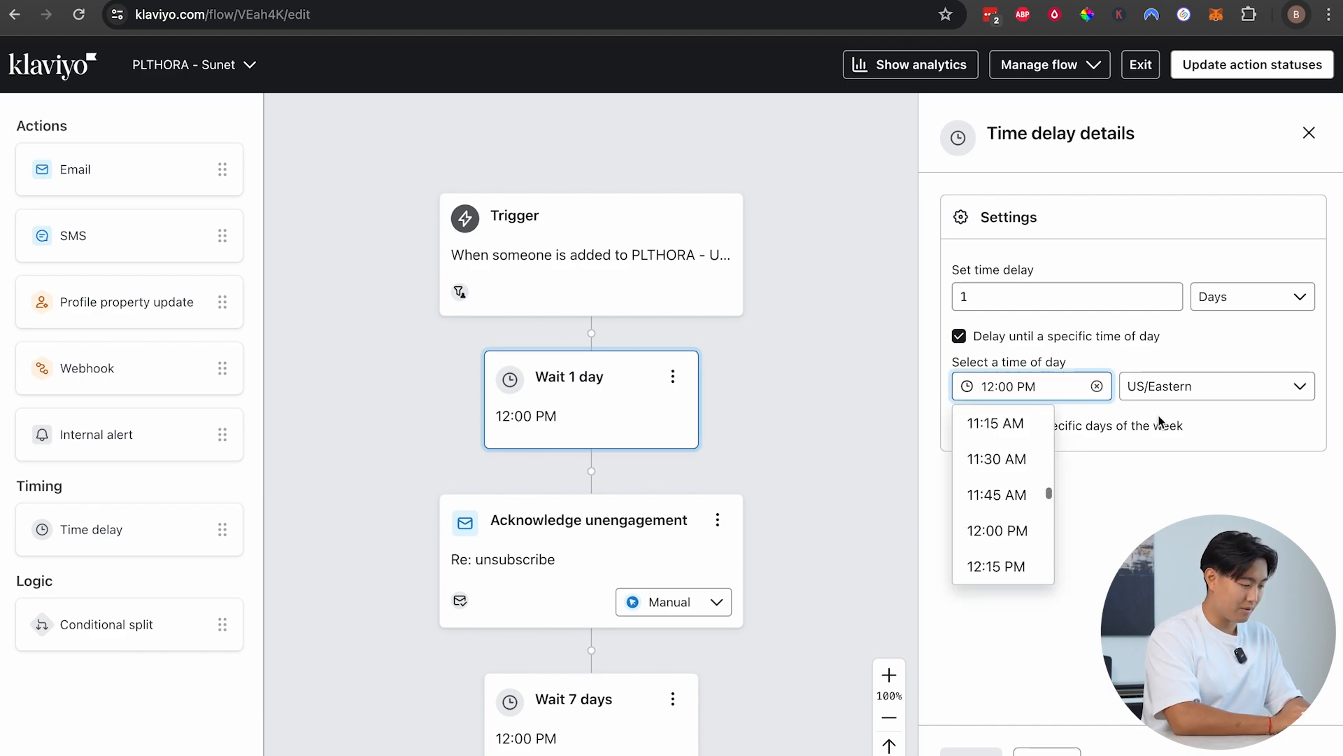
click(1218, 386)
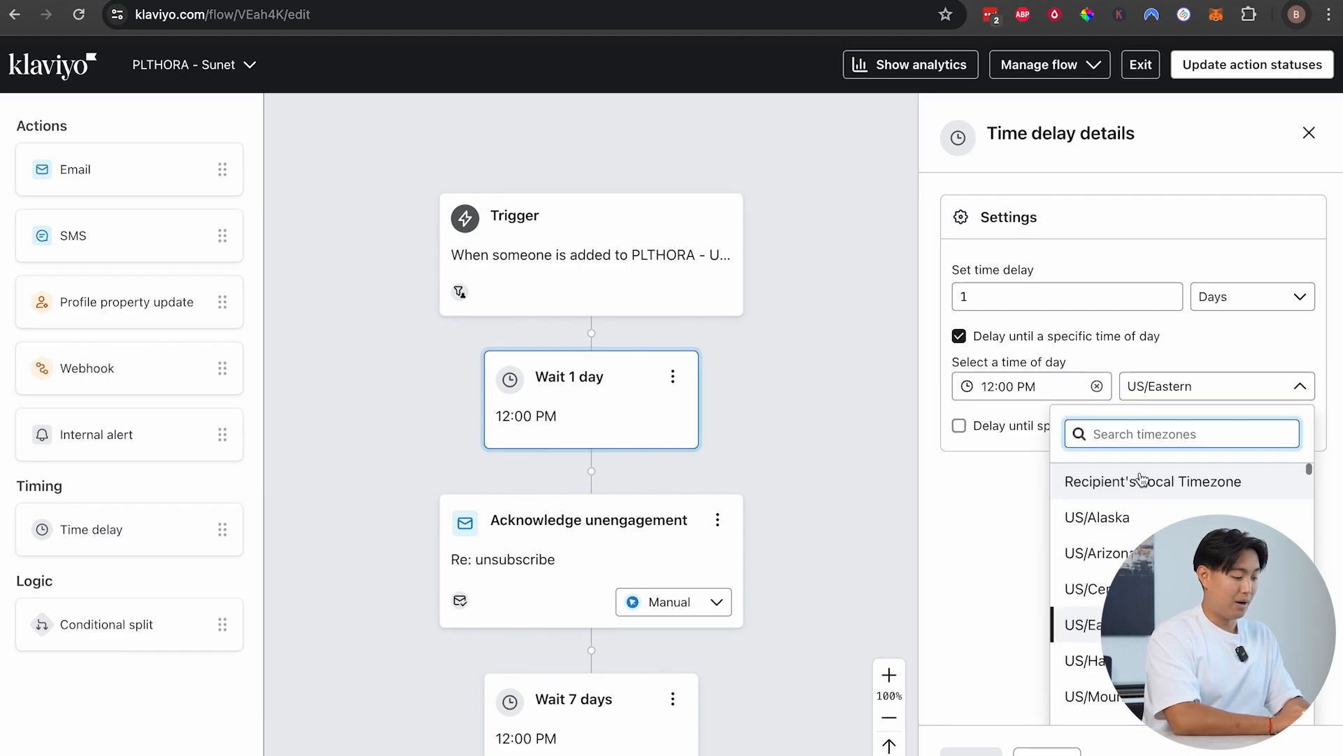
click(1153, 481)
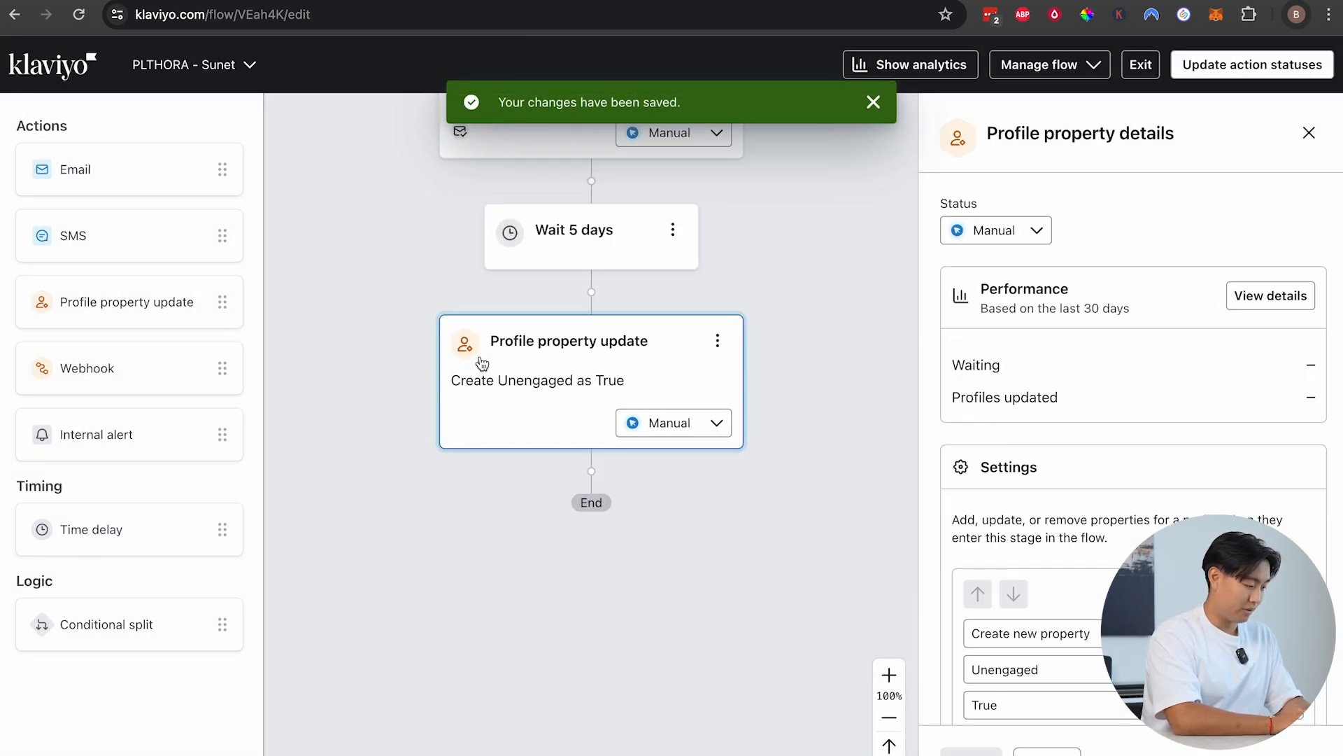
click(873, 100)
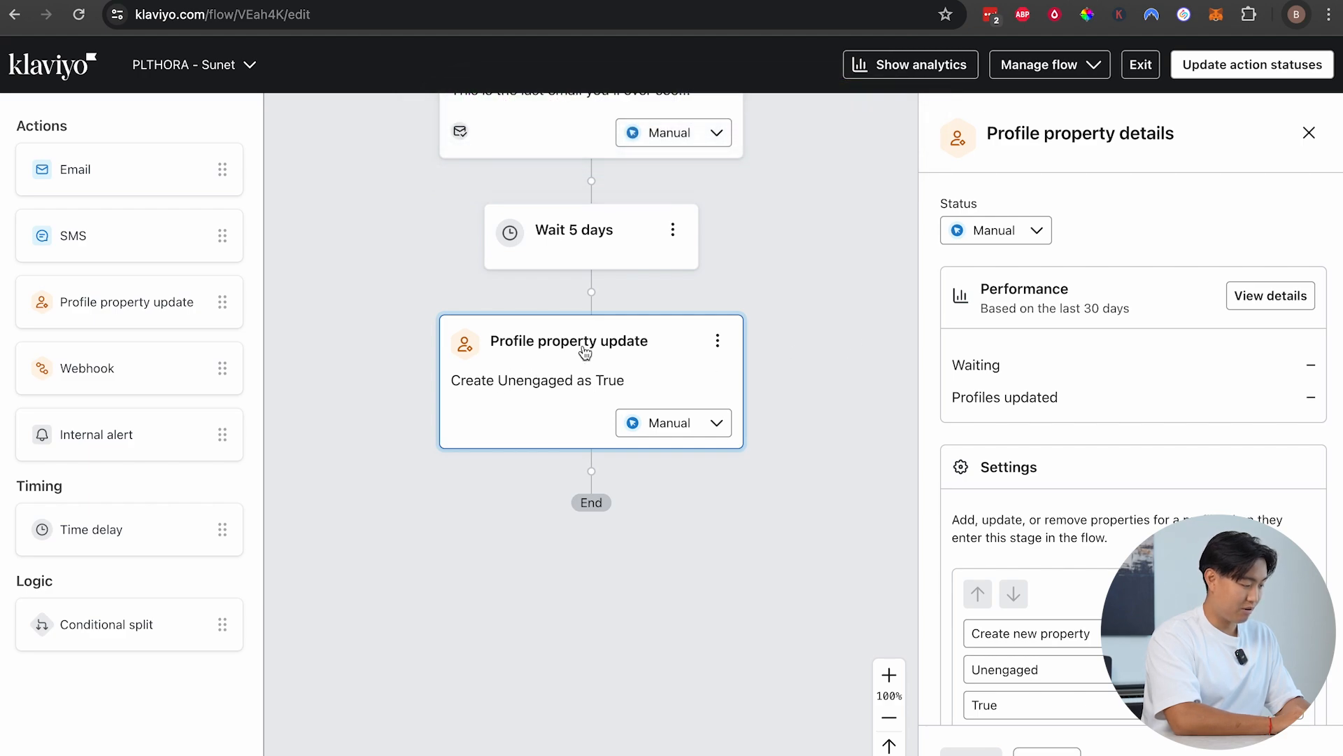
mouse_move(599, 352)
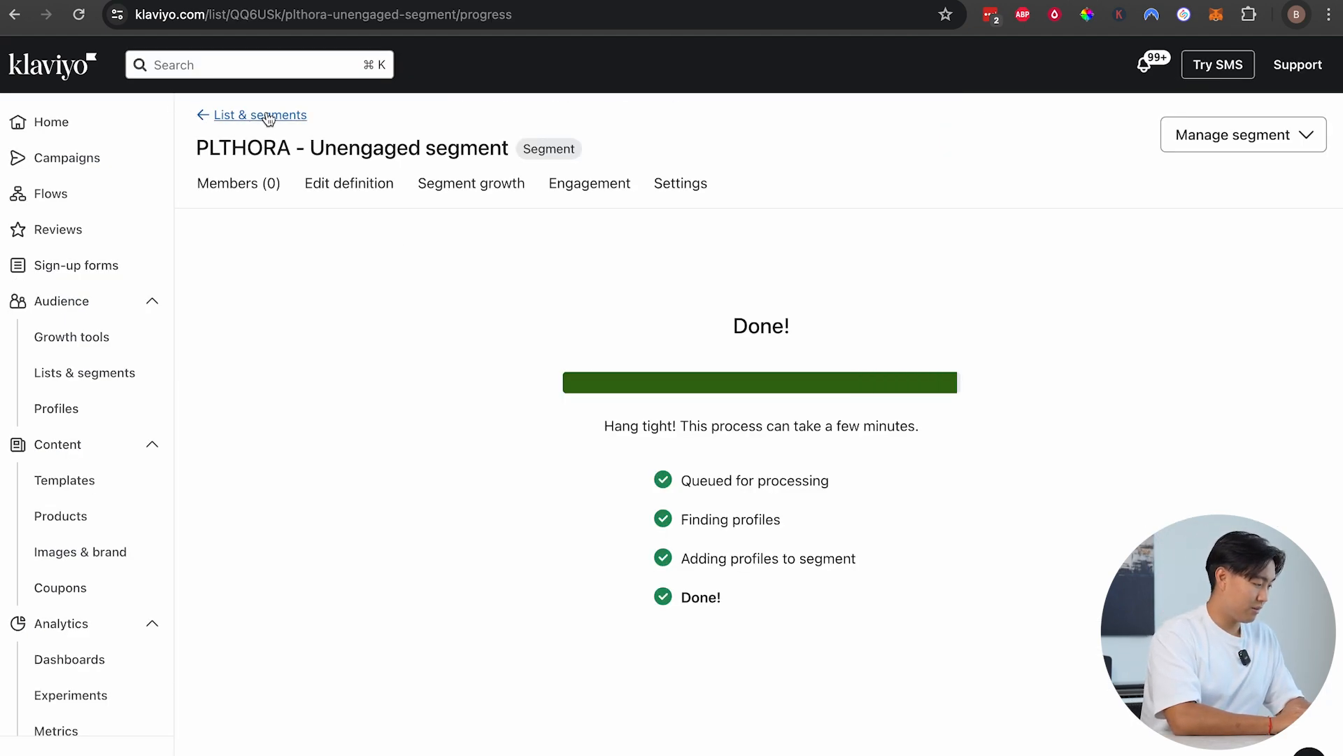
Step: Start a new segment named 'PLTHORA - Unengaged == TRUE' from Lists & segments
click(260, 115)
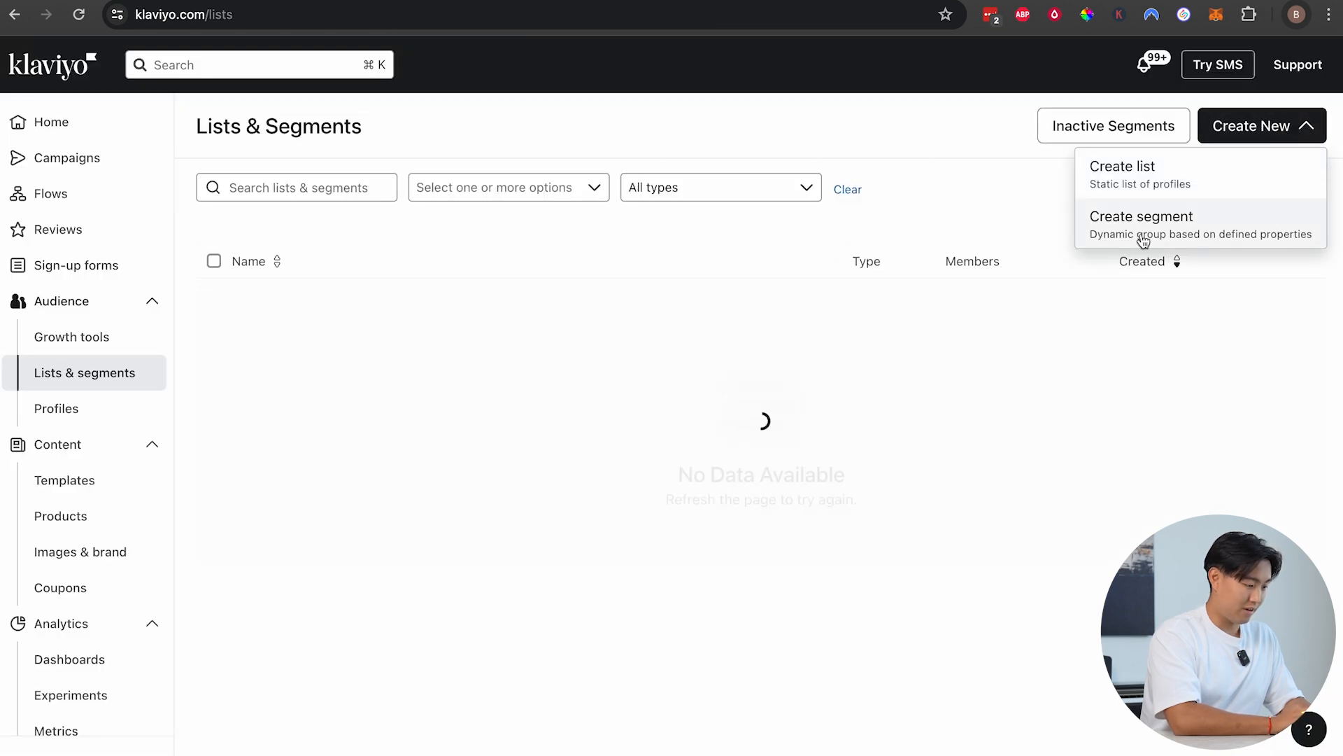
click(1142, 215)
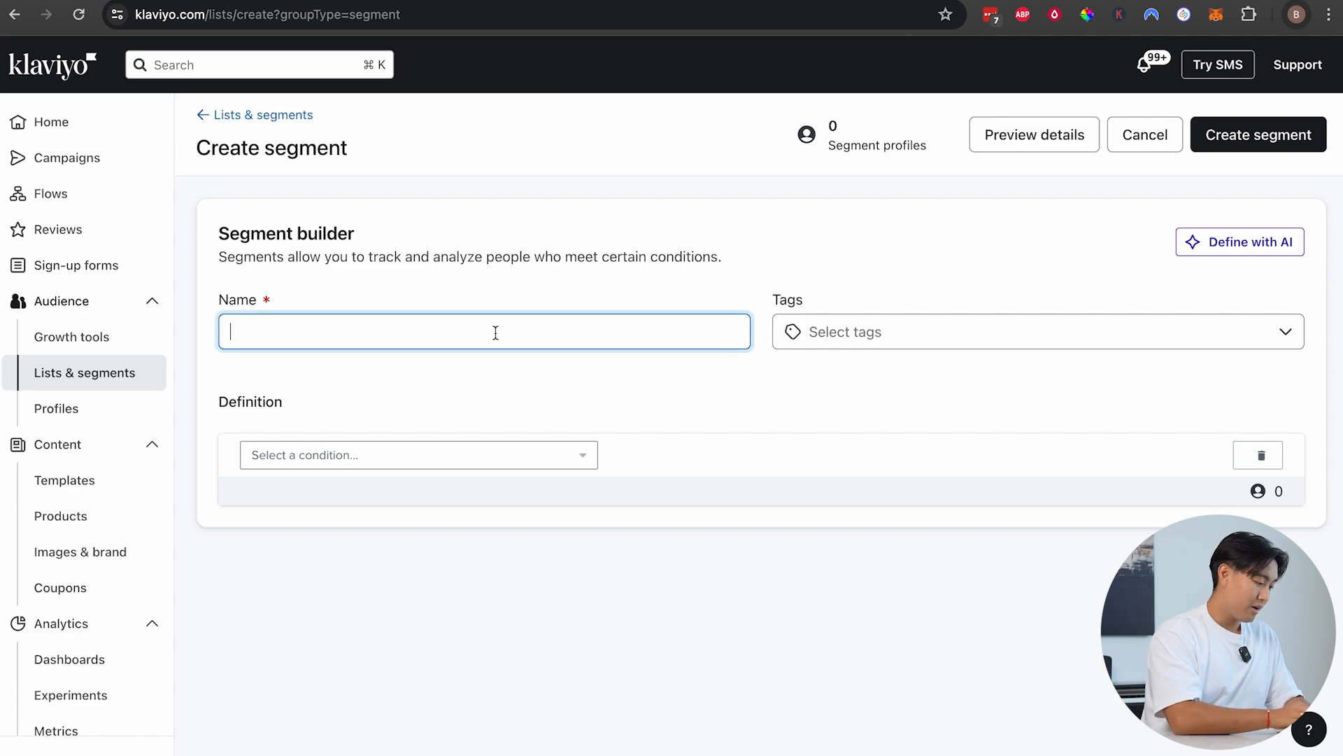
text(PLTHORA -)
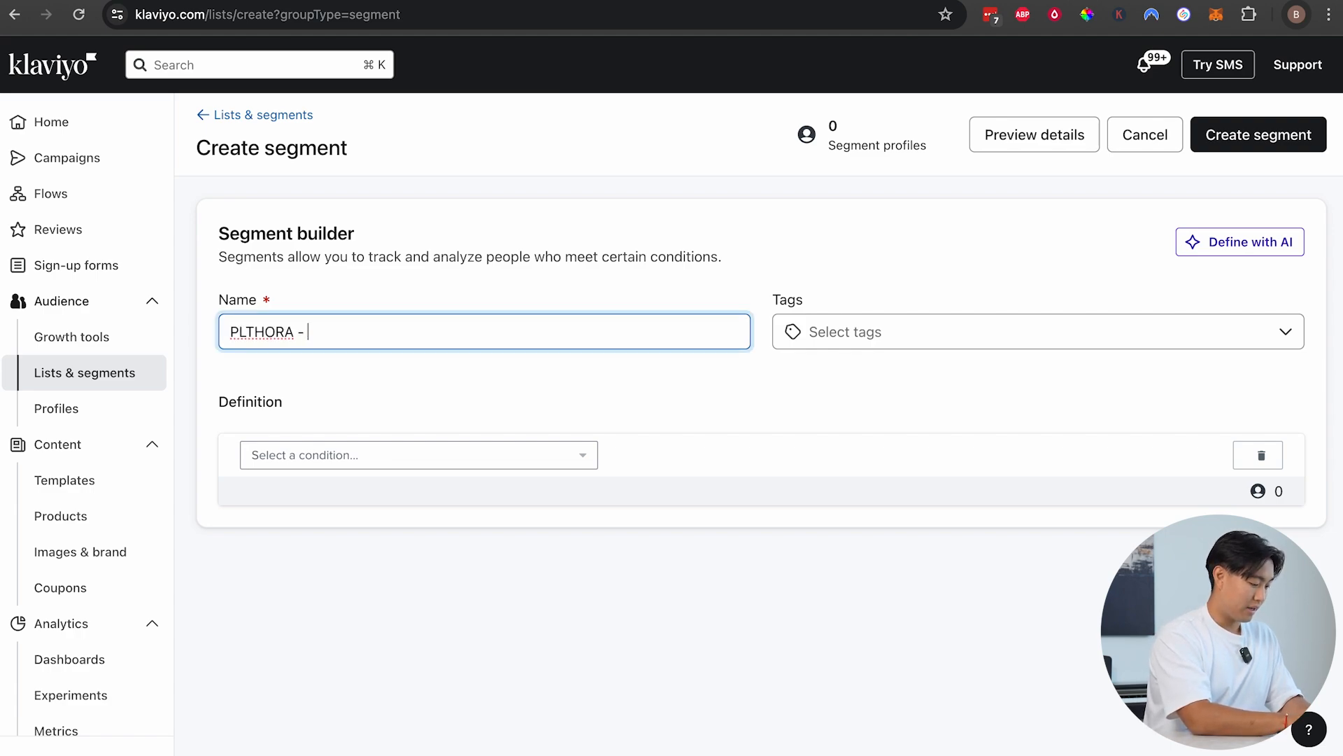
text(Unega)
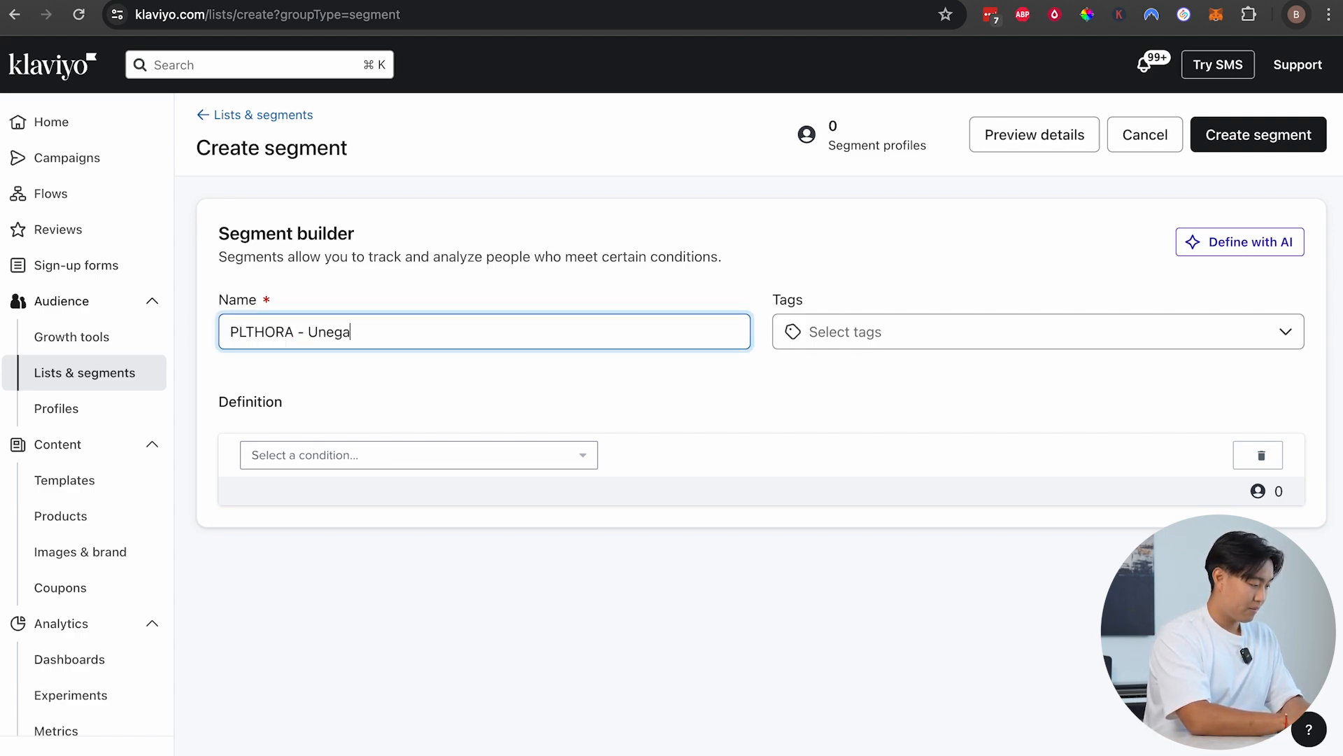
text(ngaged == TRUE)
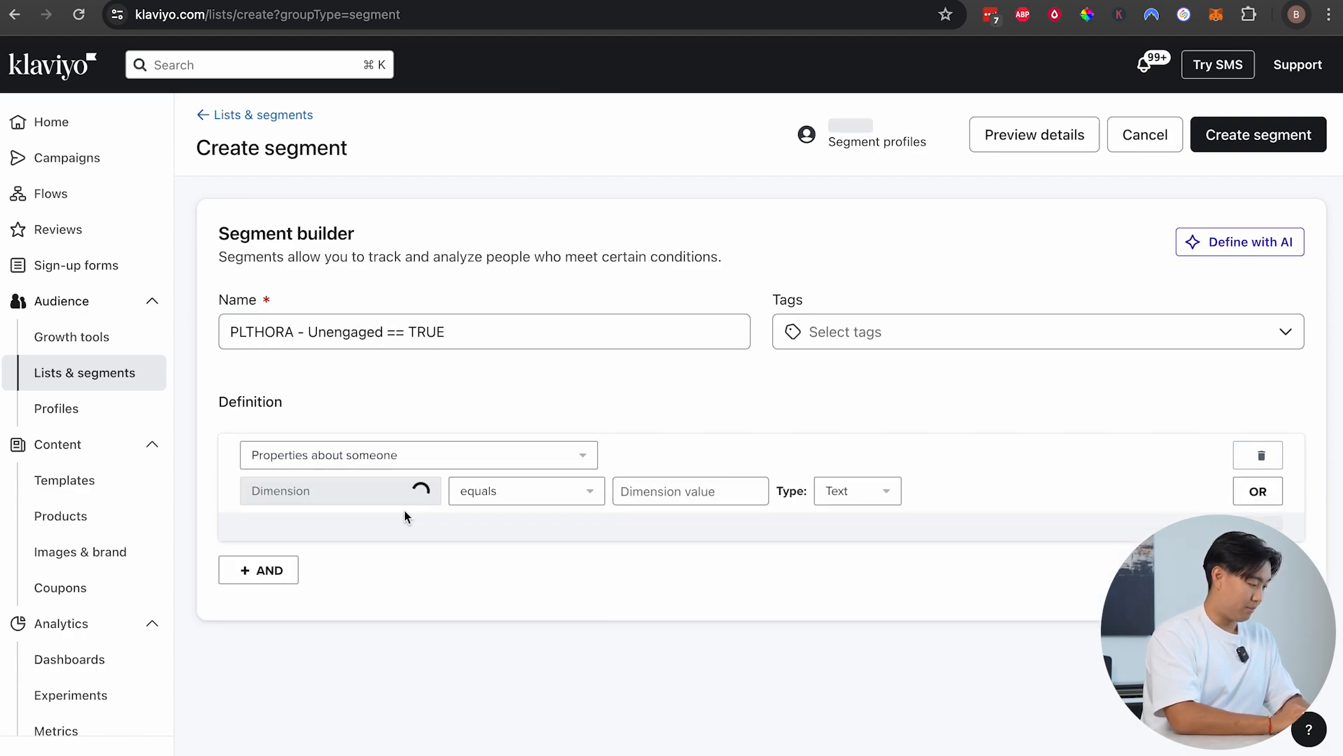
Step: Define the condition: profile property Unengaged equals TRUE
click(340, 491)
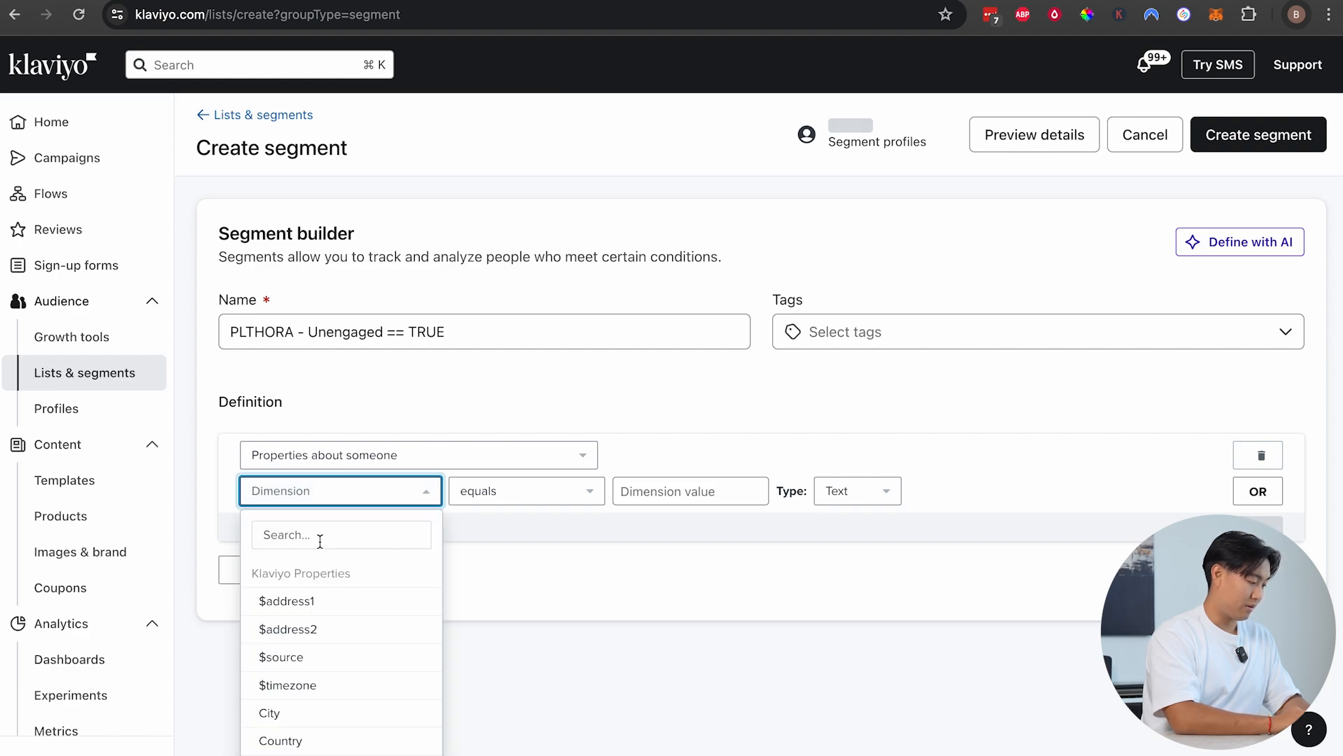
text(ung)
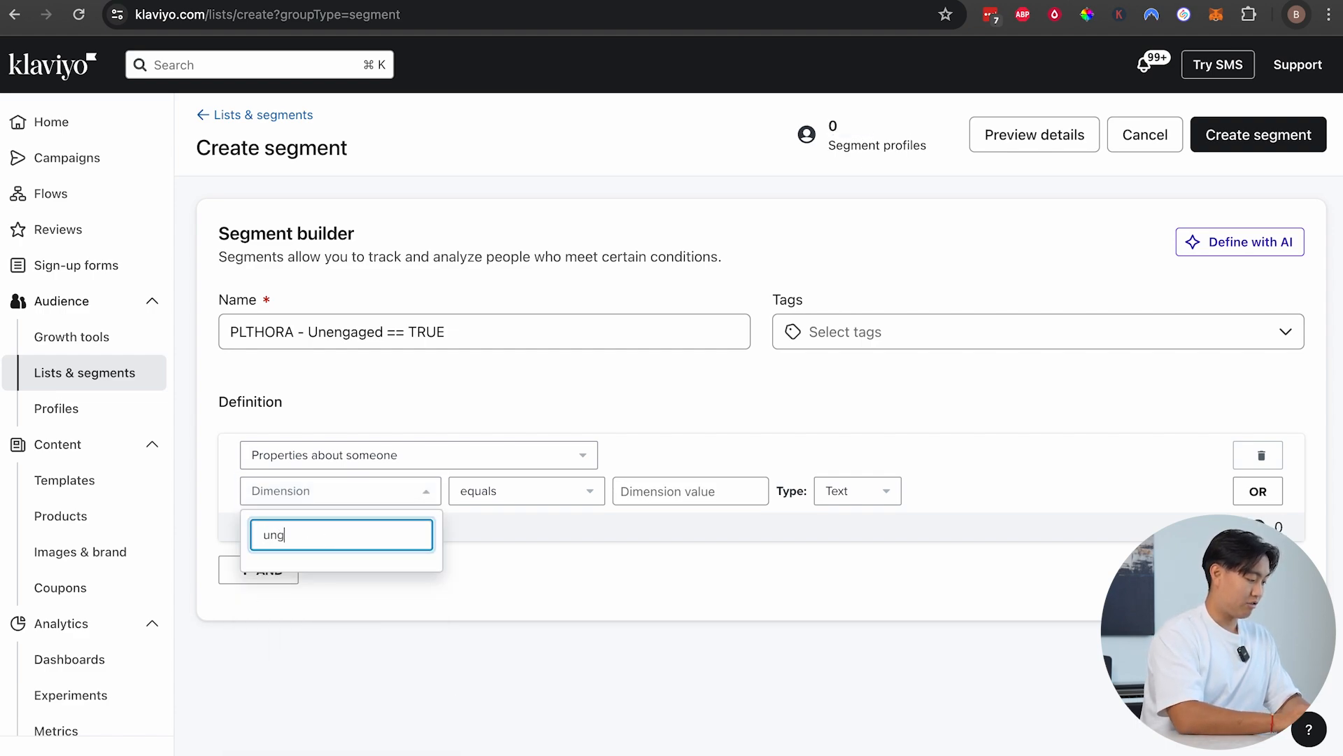
text(enengag)
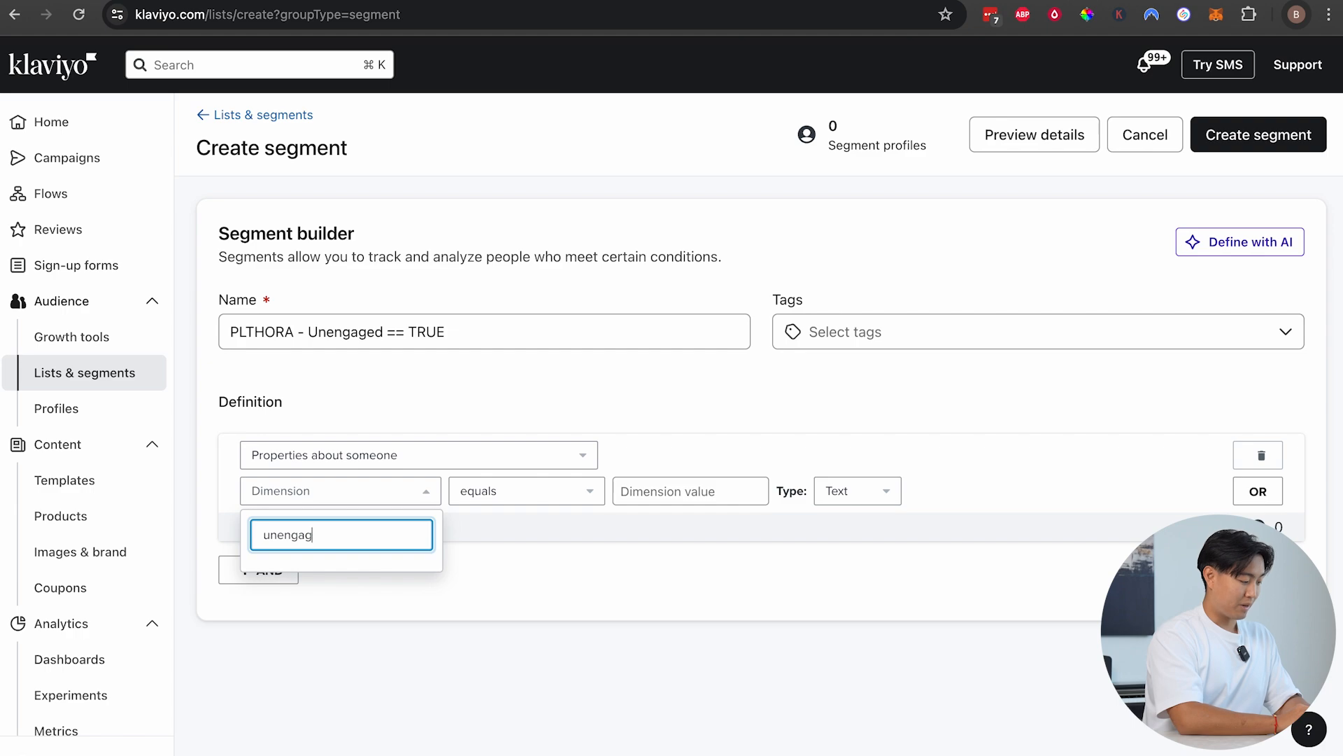
text(ed)
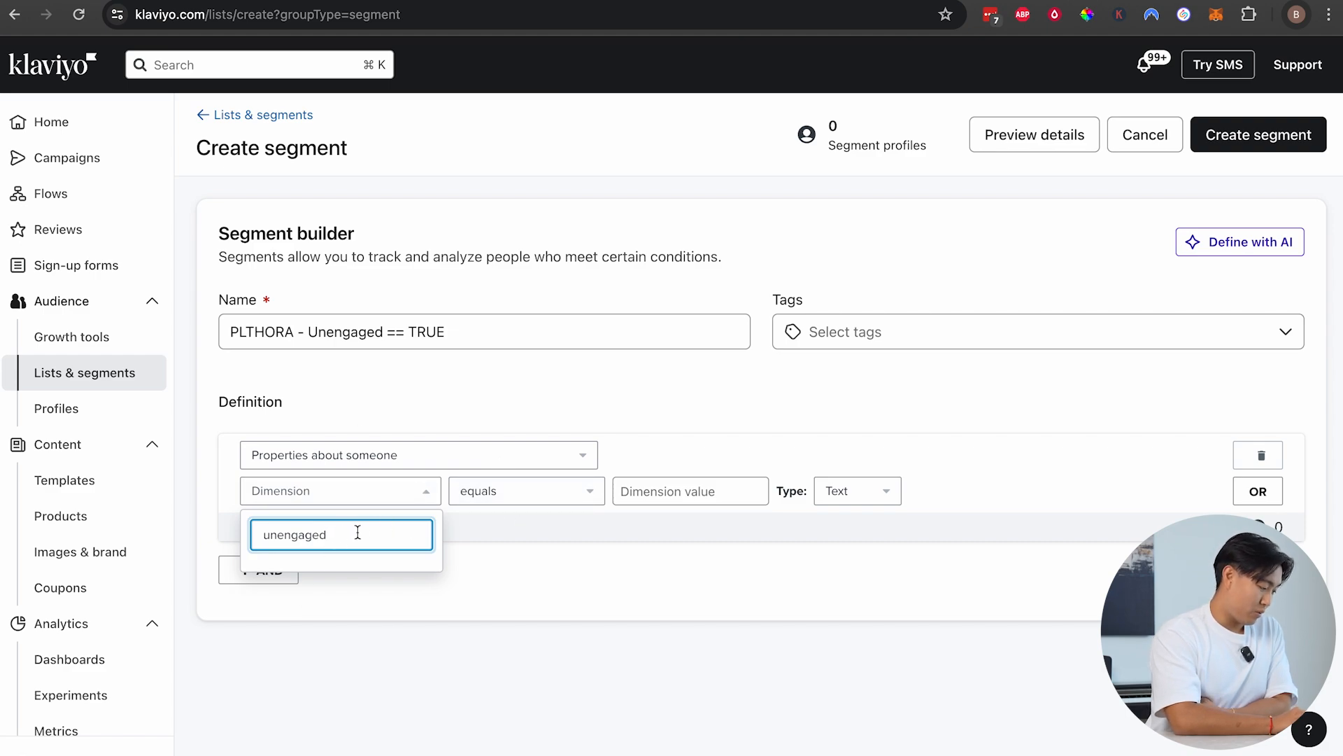
click(526, 491)
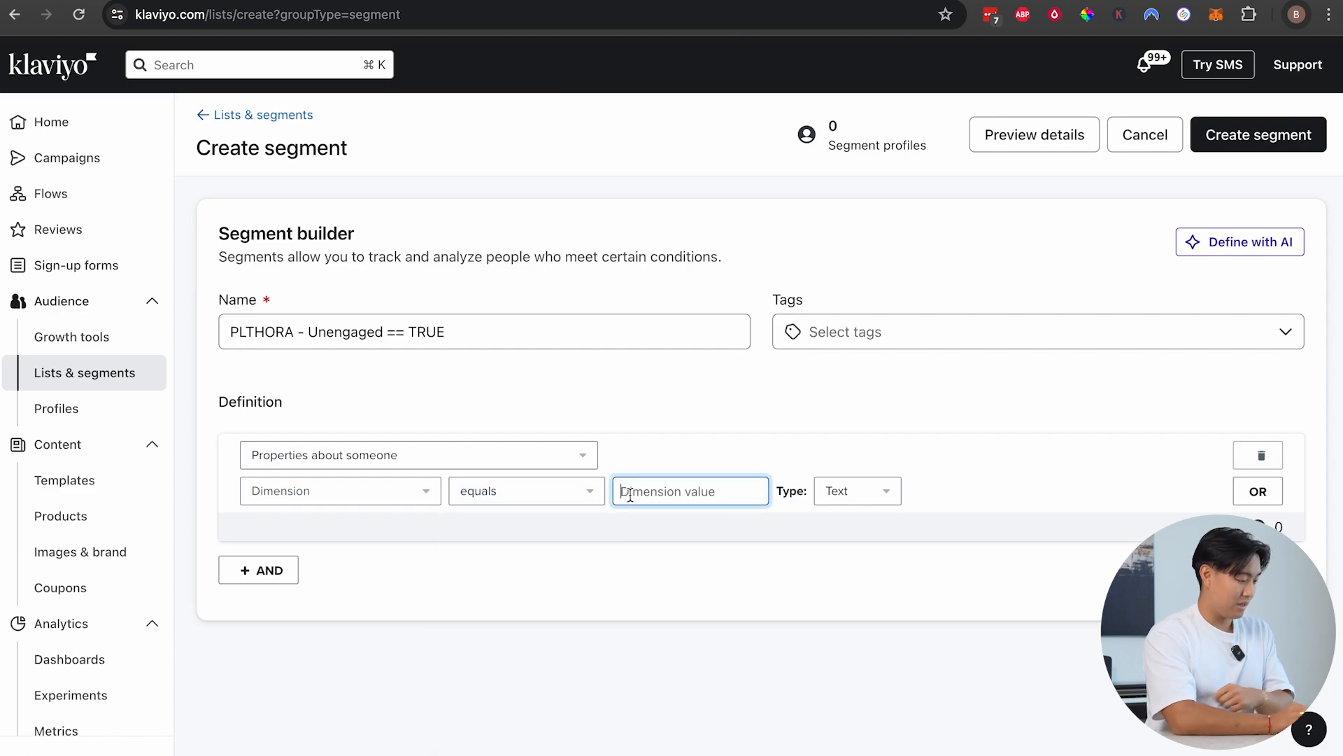
text(TRUE)
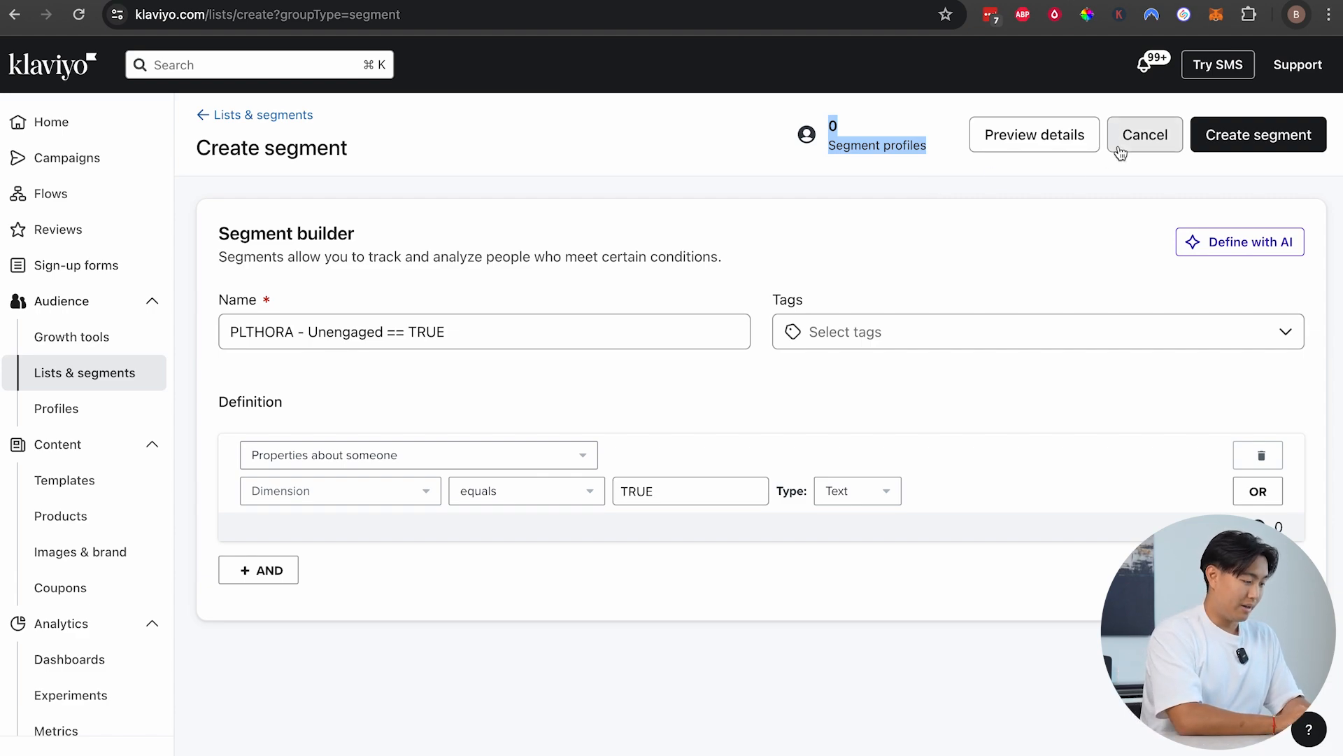
mouse_move(322, 172)
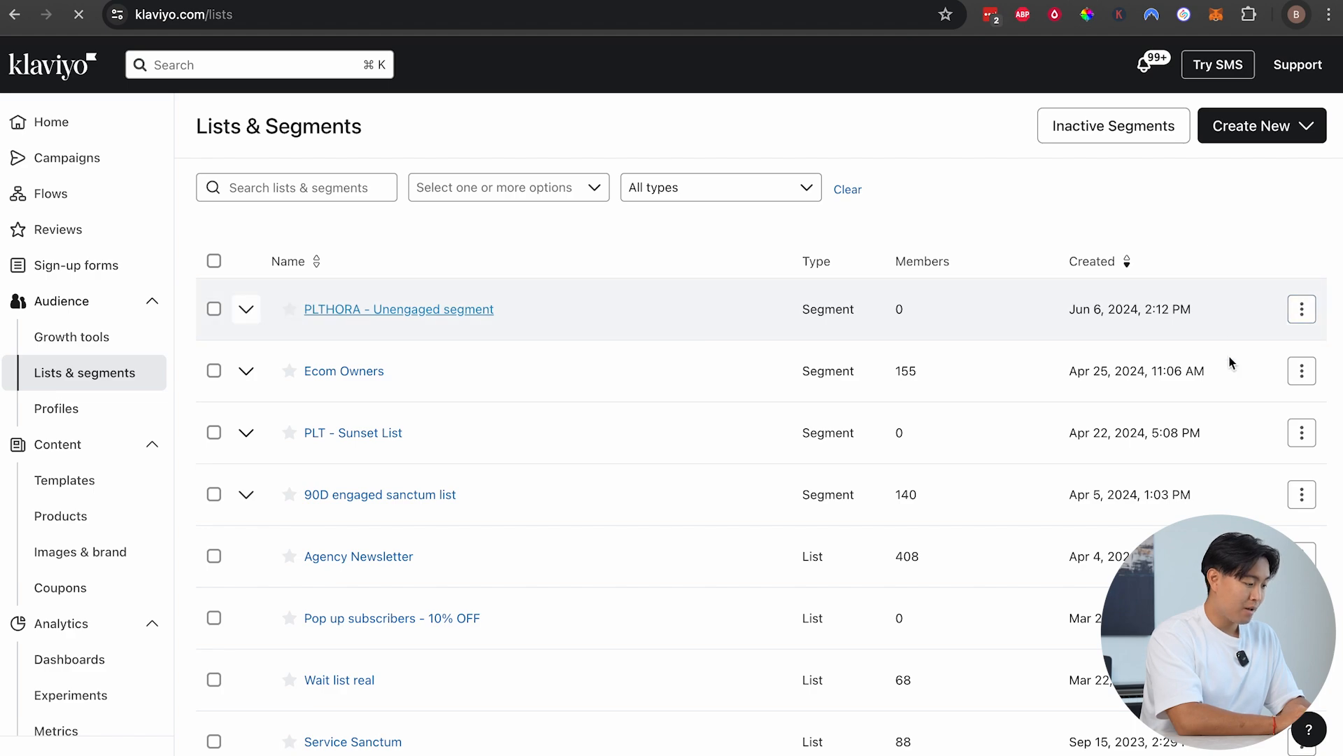
Step: Export the PLTHORA - Unengaged segment's members to CSV via Manage segment
click(398, 309)
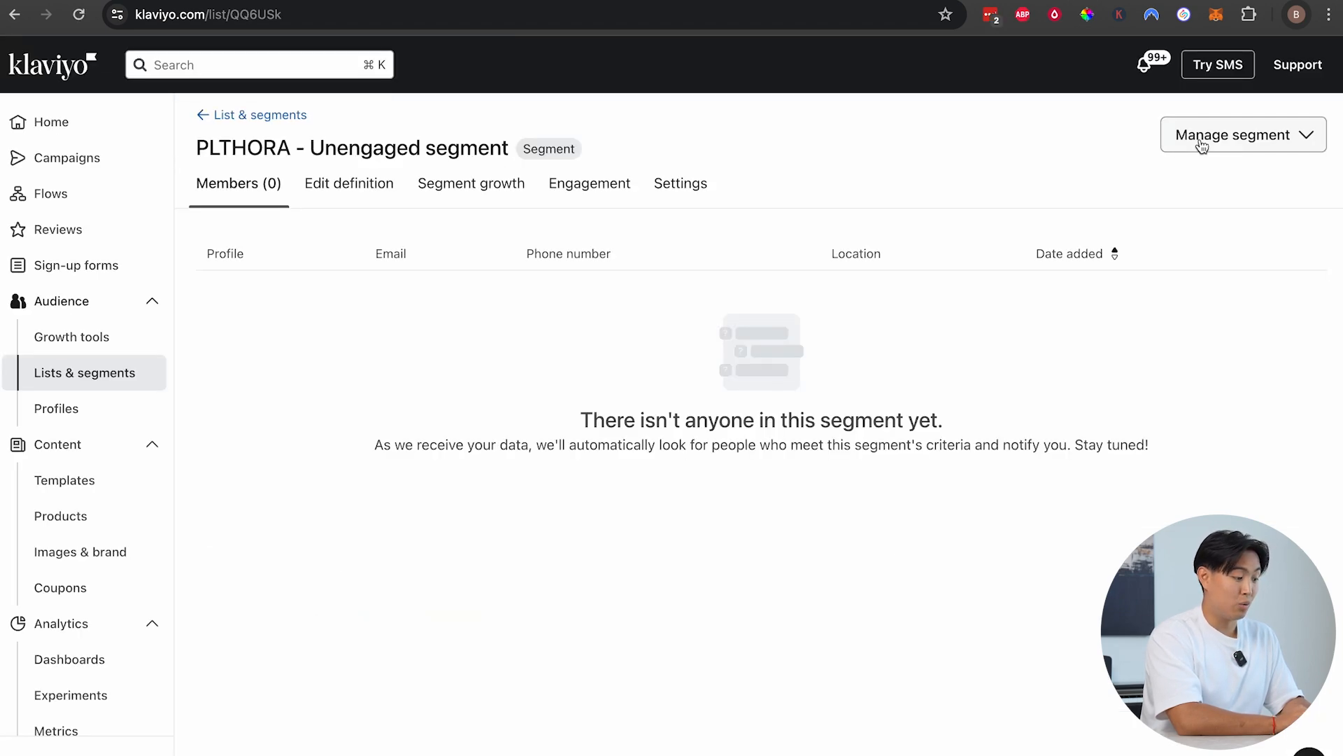
click(1243, 134)
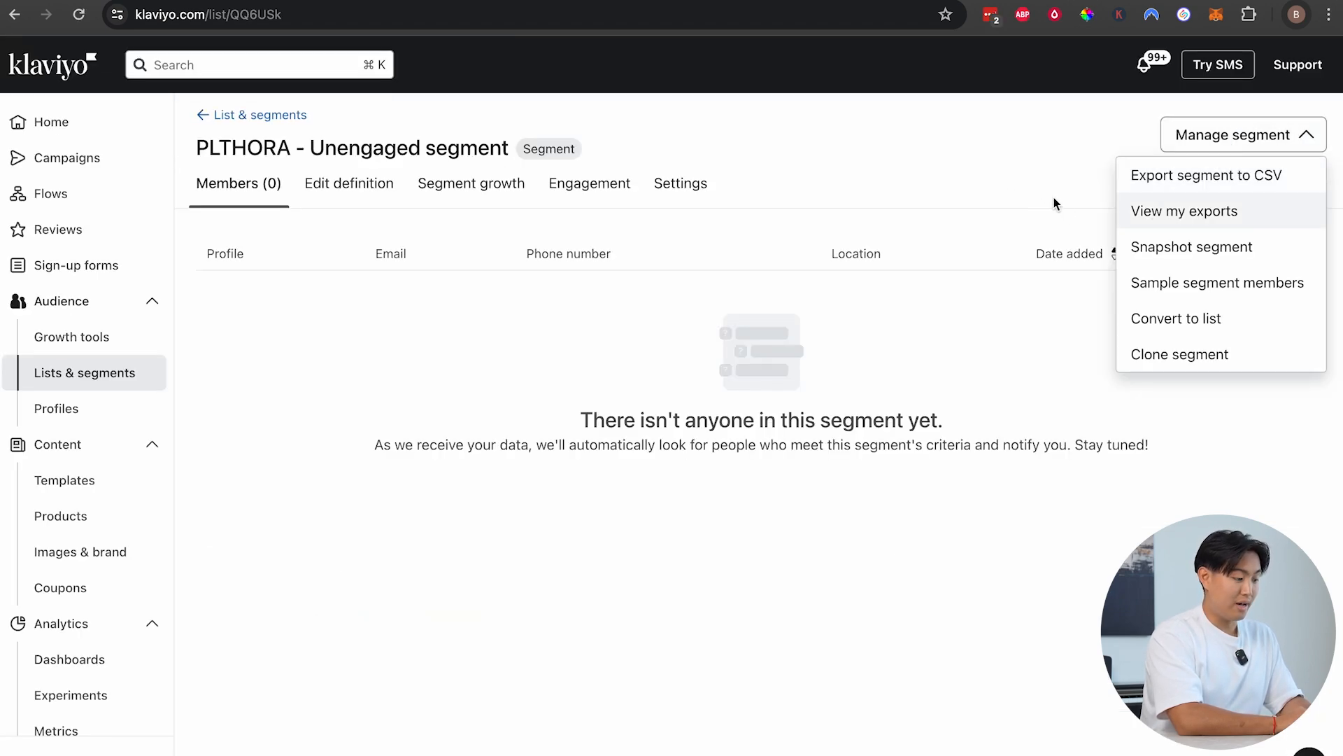
mouse_move(1198, 174)
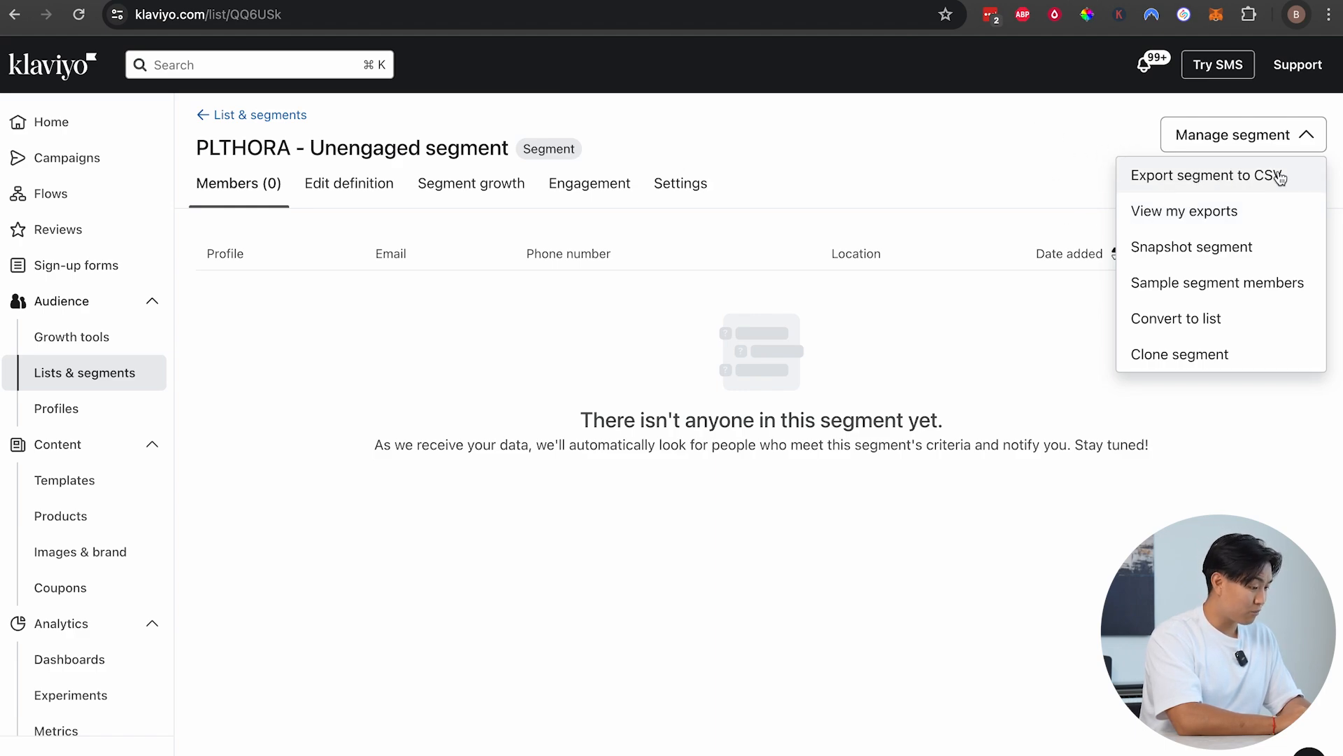
click(56, 409)
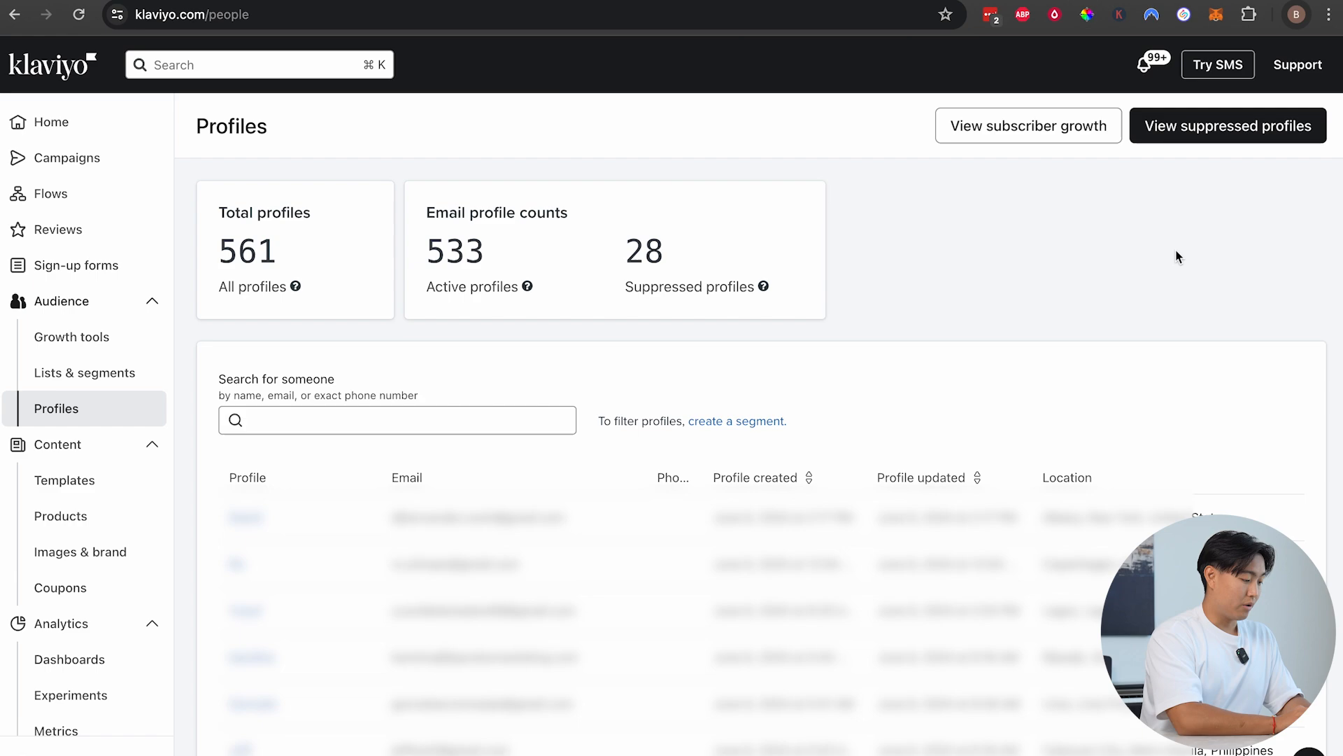
mouse_move(1235, 134)
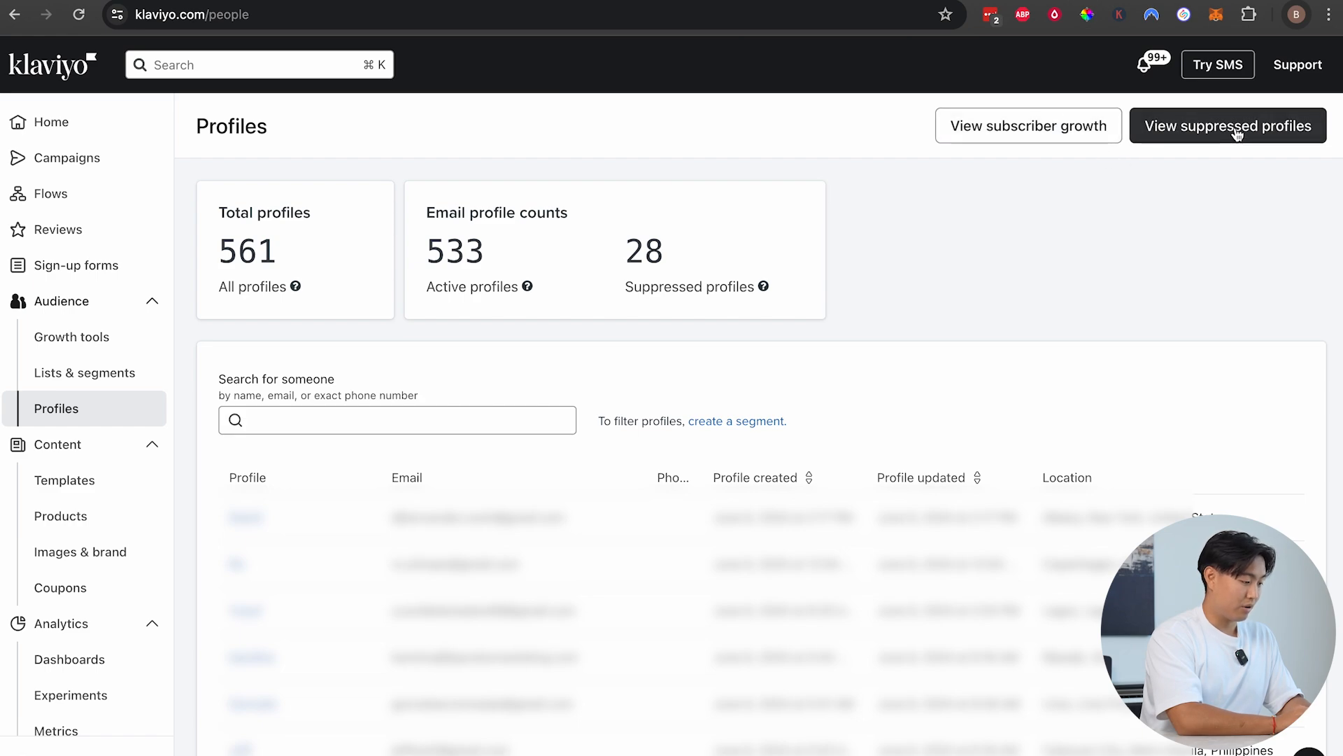
Step: Go to the Suppression list and start importing a file of email addresses
click(1228, 126)
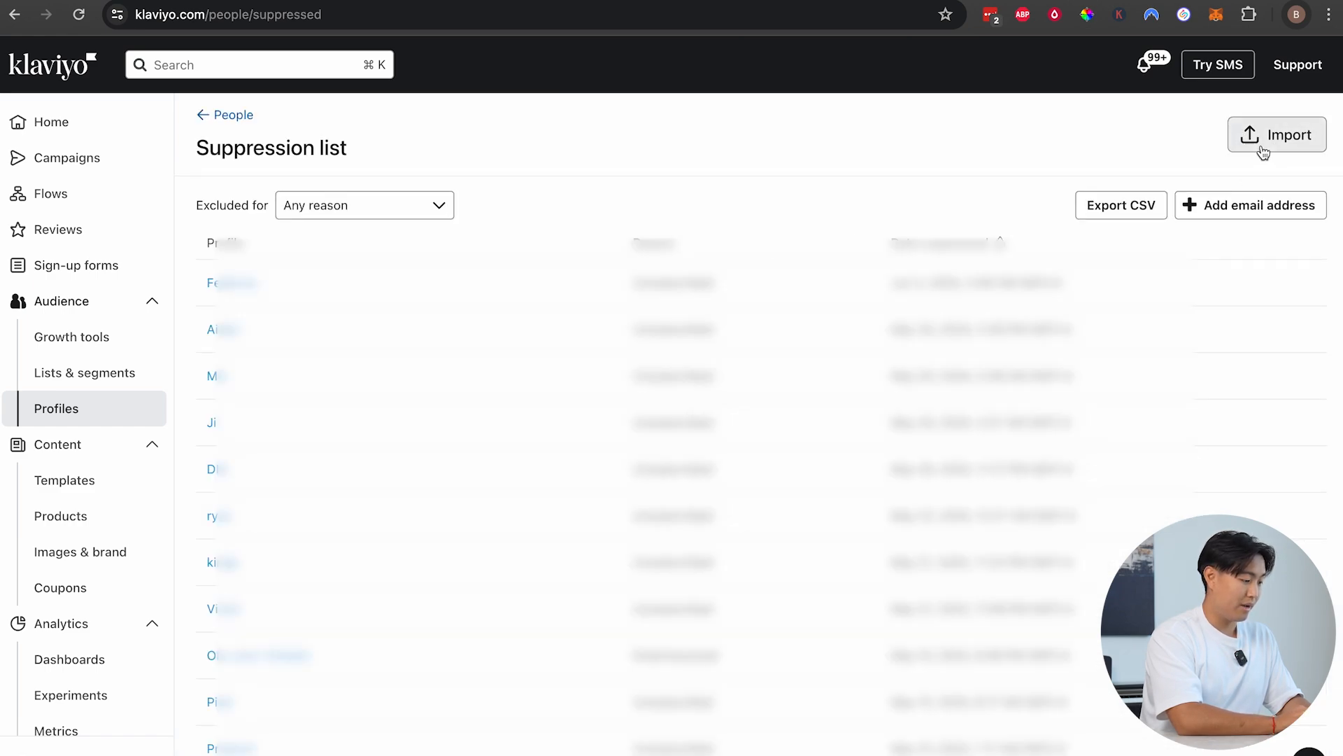
click(1276, 134)
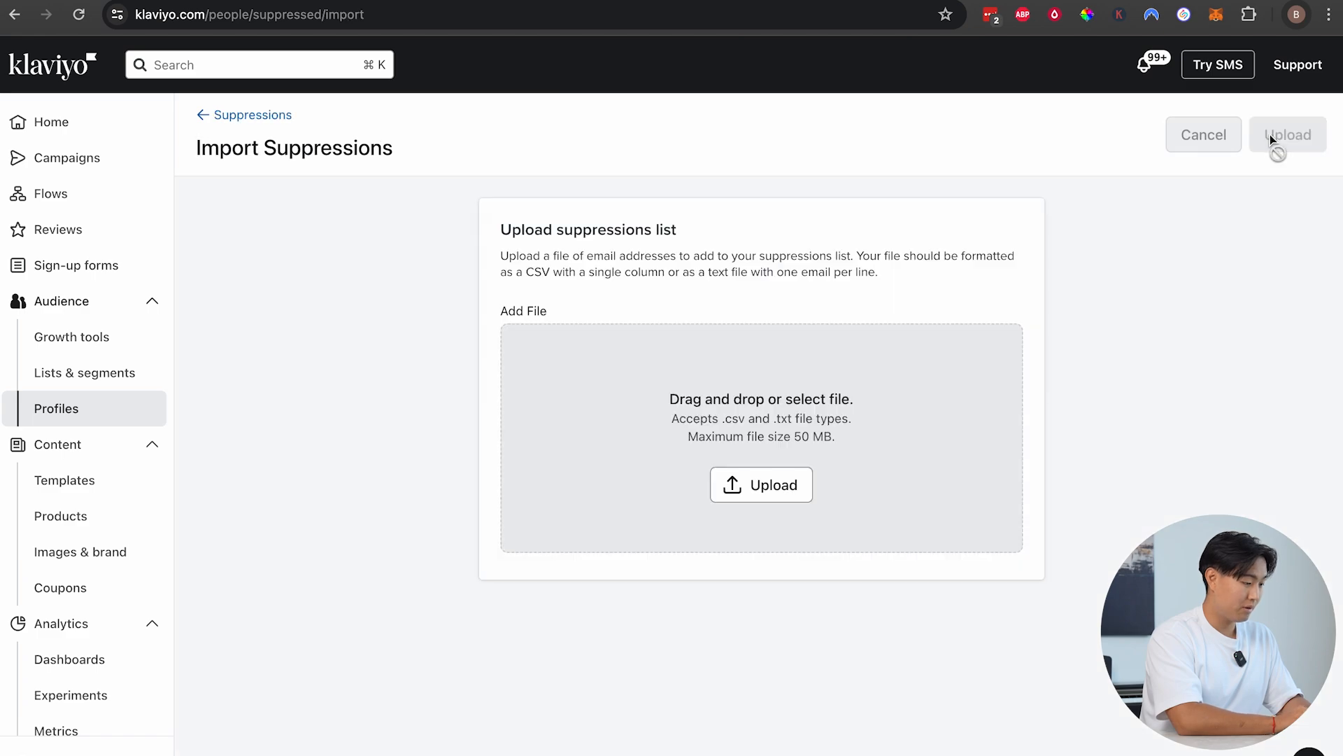